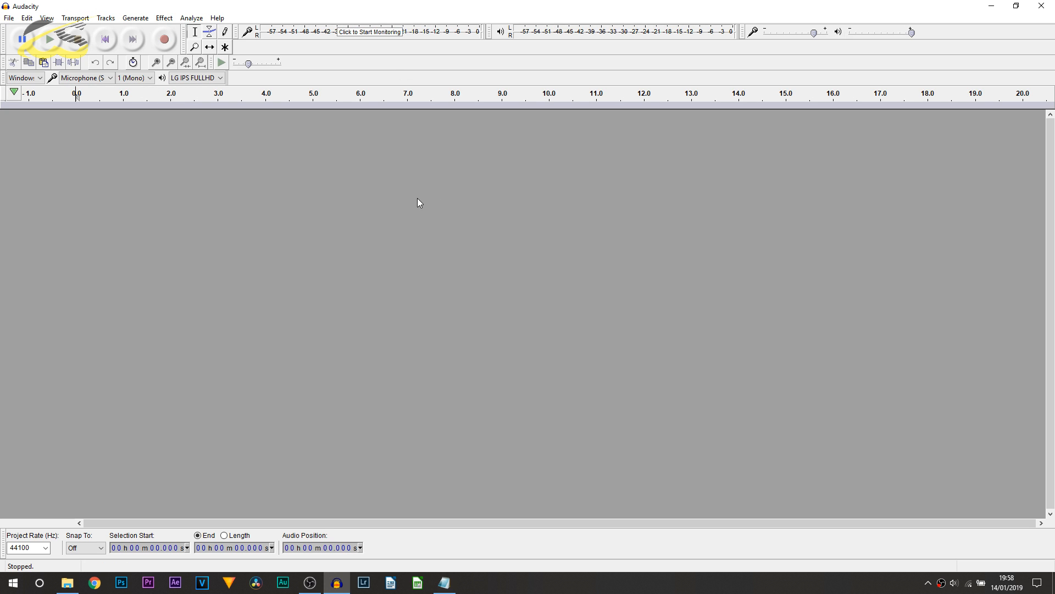
pyautogui.moveTo(287, 237)
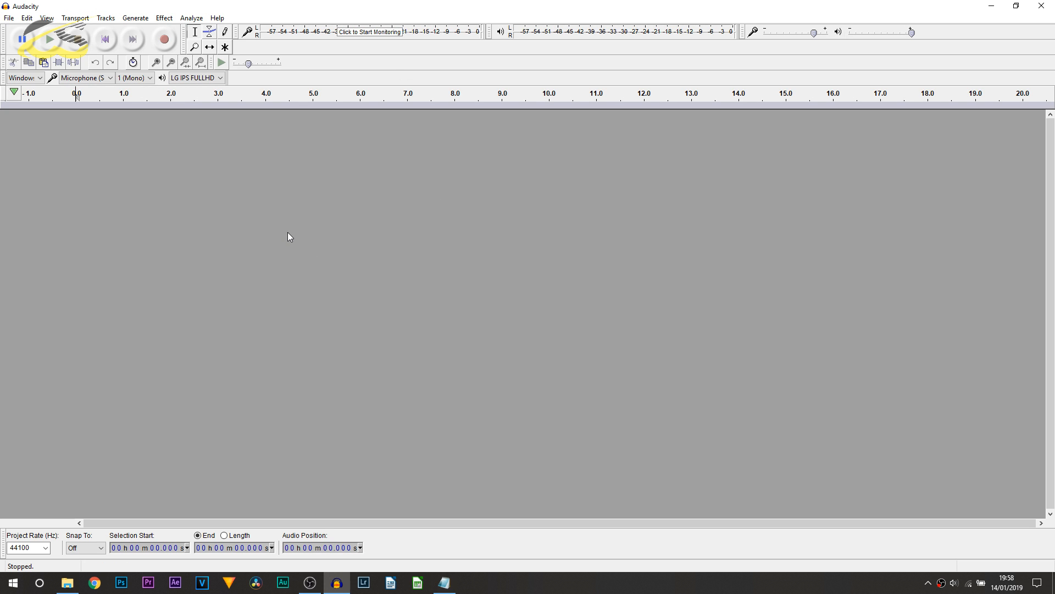
pyautogui.moveTo(246, 248)
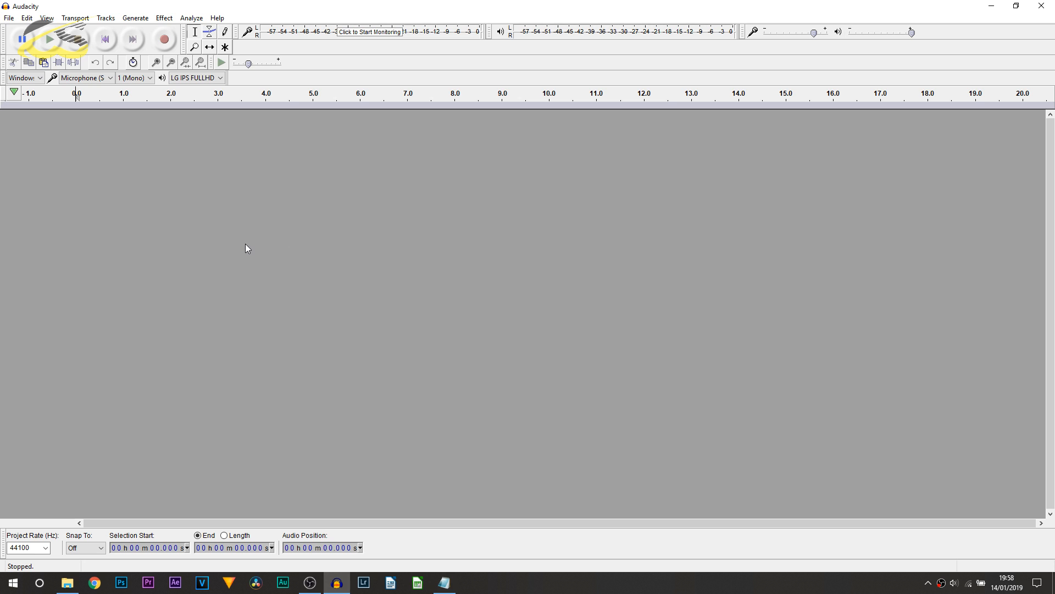
pyautogui.moveTo(164, 39)
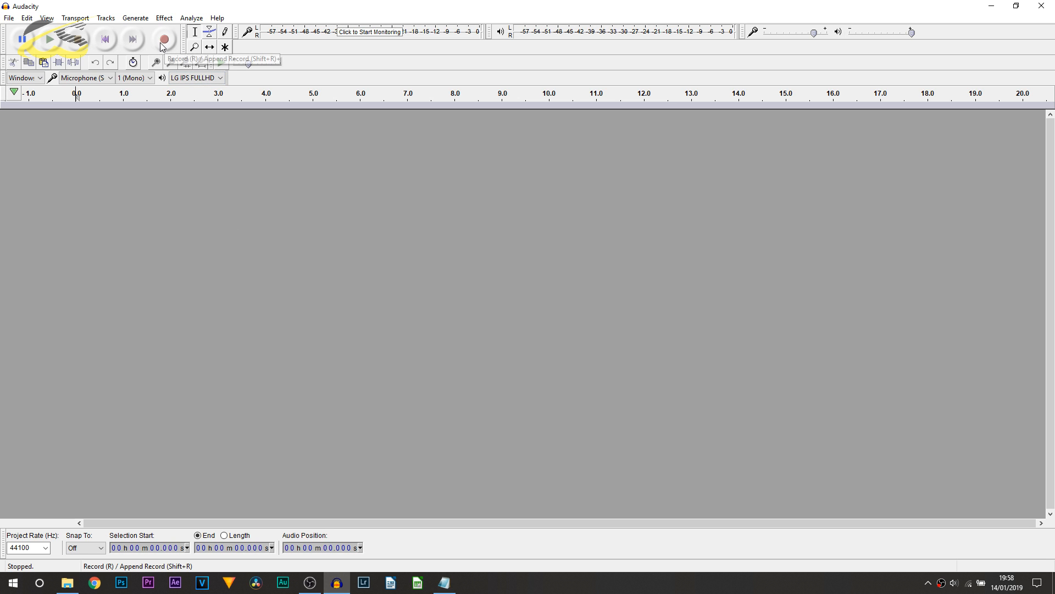
# Record a roughly 14-second mono voice clip onto a new audio track.
pyautogui.click(163, 39)
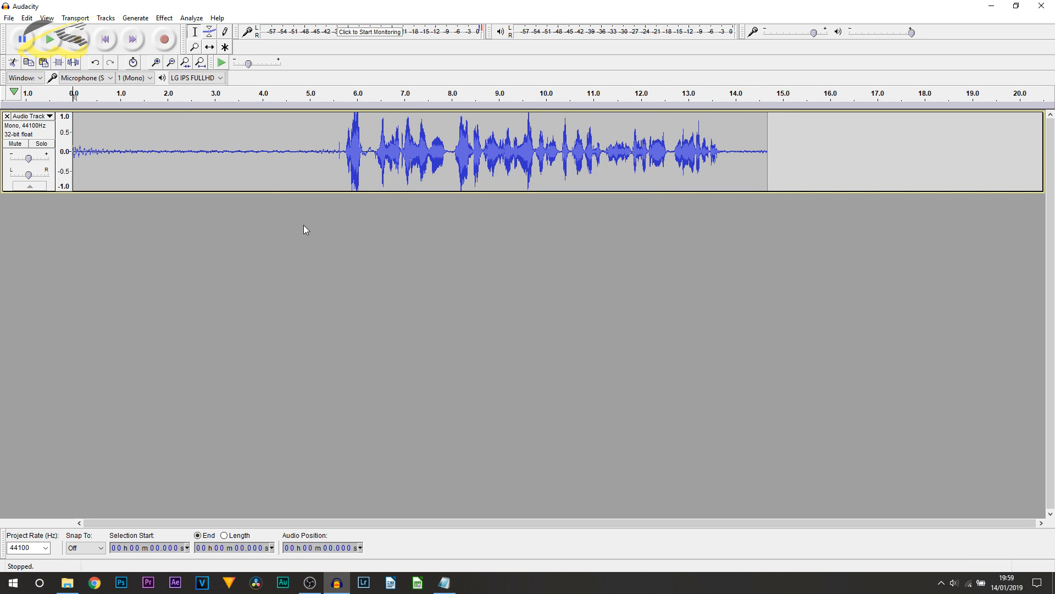
pyautogui.moveTo(74, 152); pyautogui.dragTo(311, 151)
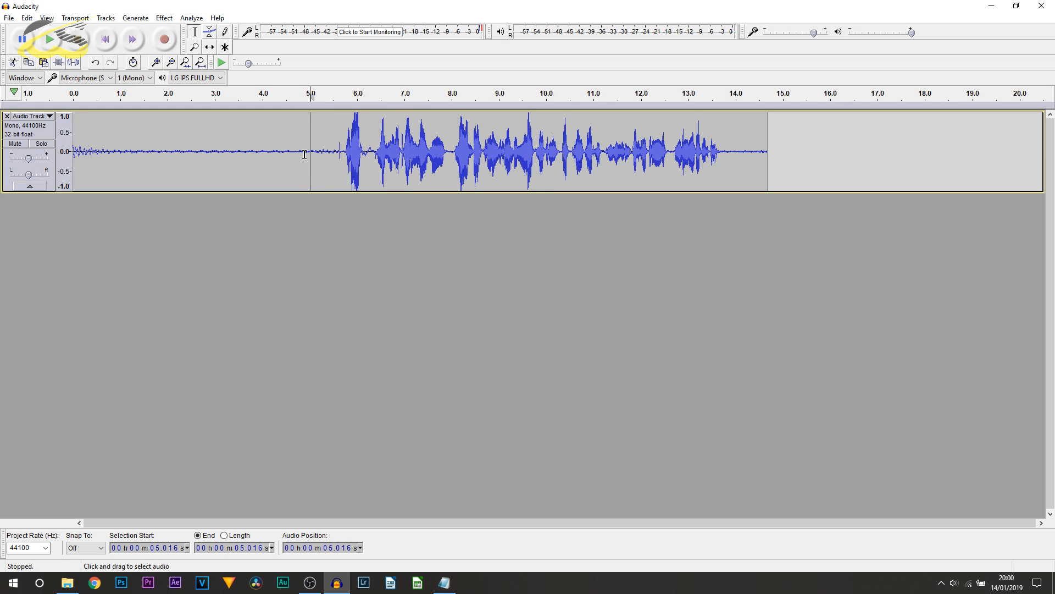
pyautogui.moveTo(312, 151)
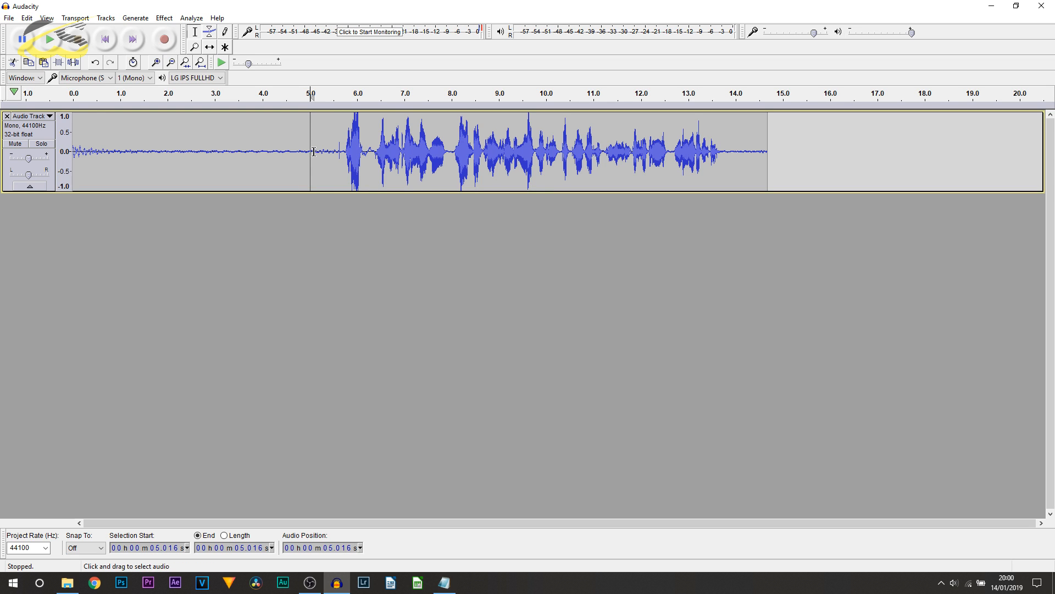
# Capture a noise profile from the silent first five seconds (0–5 s).
pyautogui.moveTo(238, 152); pyautogui.dragTo(313, 152)
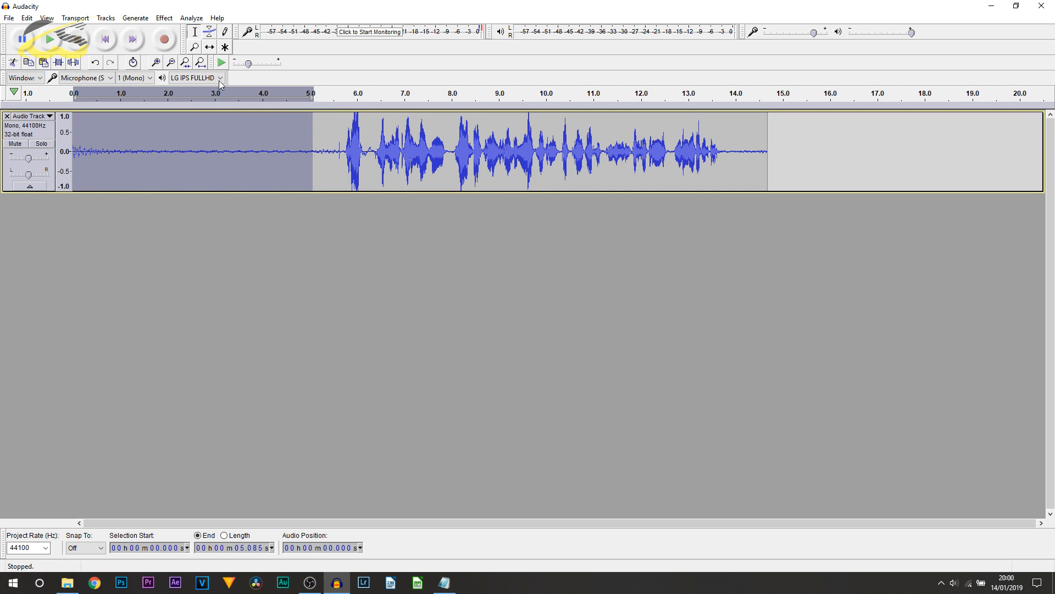
pyautogui.click(163, 17)
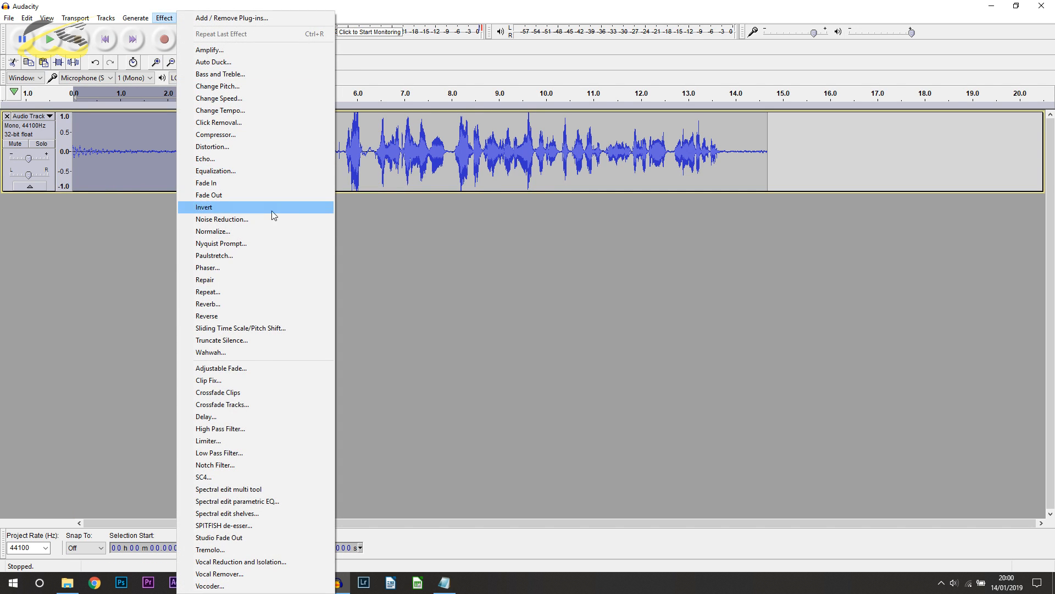
pyautogui.click(222, 219)
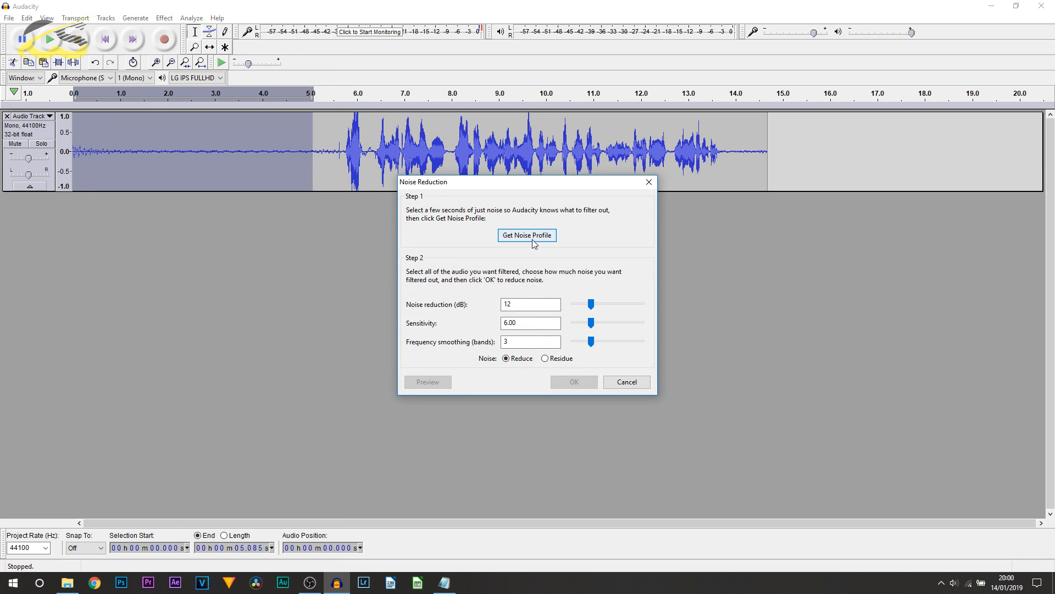
pyautogui.click(527, 235)
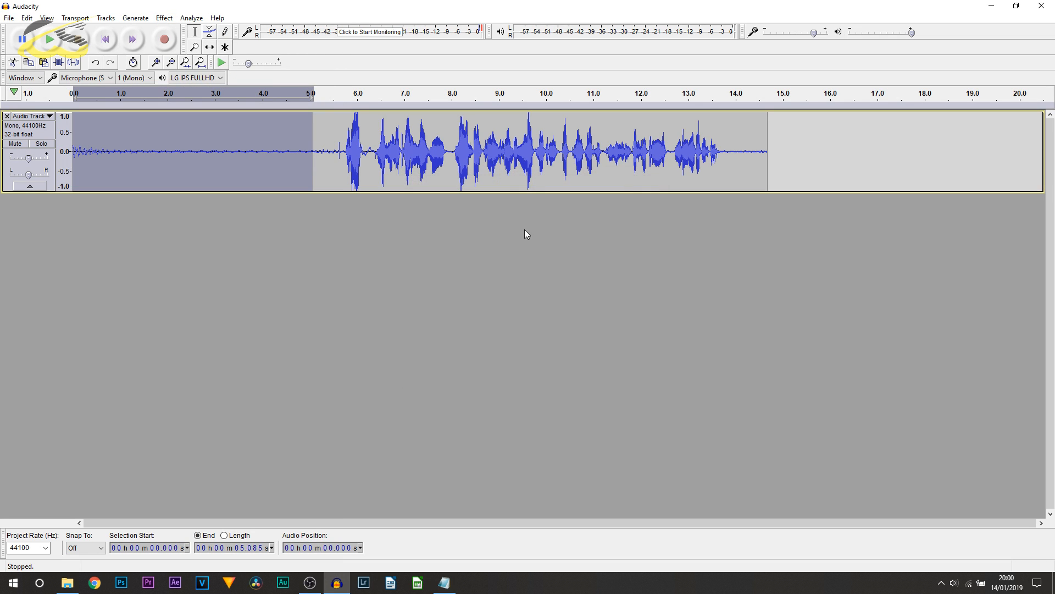
pyautogui.moveTo(258, 162)
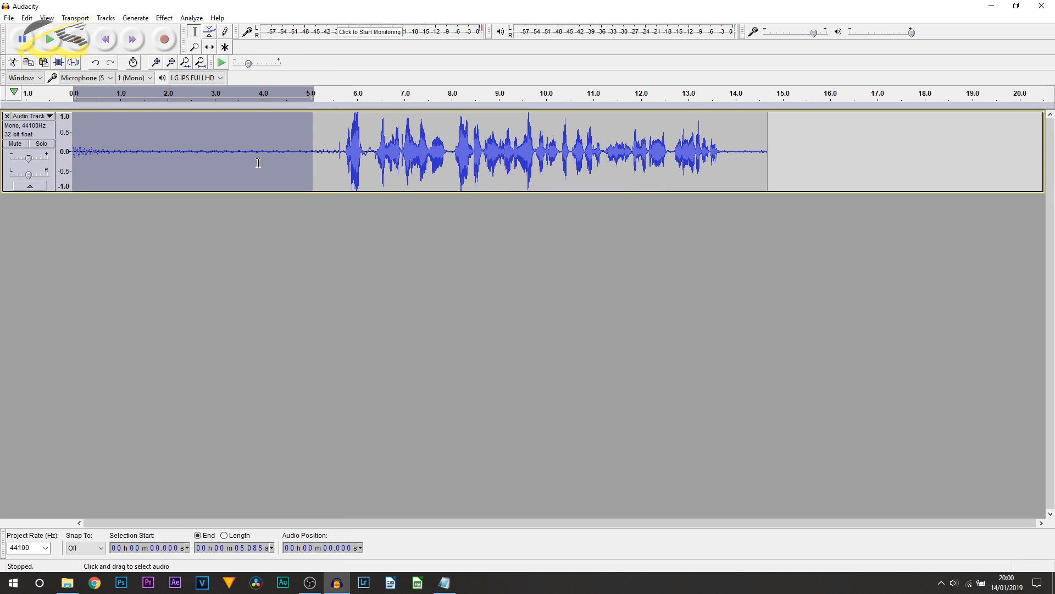
# Select the entire recording and apply Noise Reduction to it.
pyautogui.moveTo(178, 194); pyautogui.dragTo(179, 237)
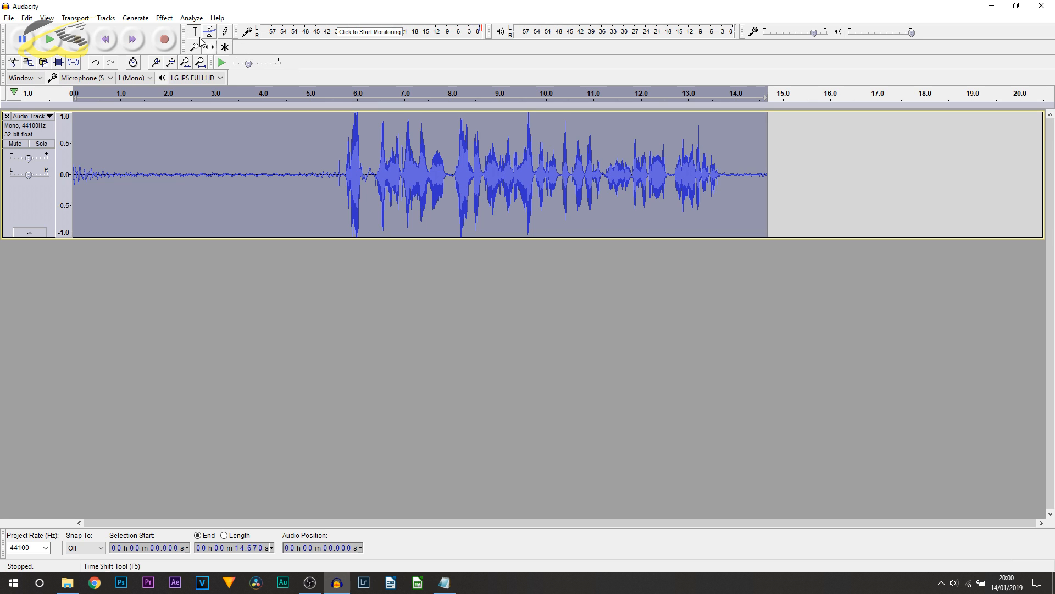
pyautogui.click(164, 18)
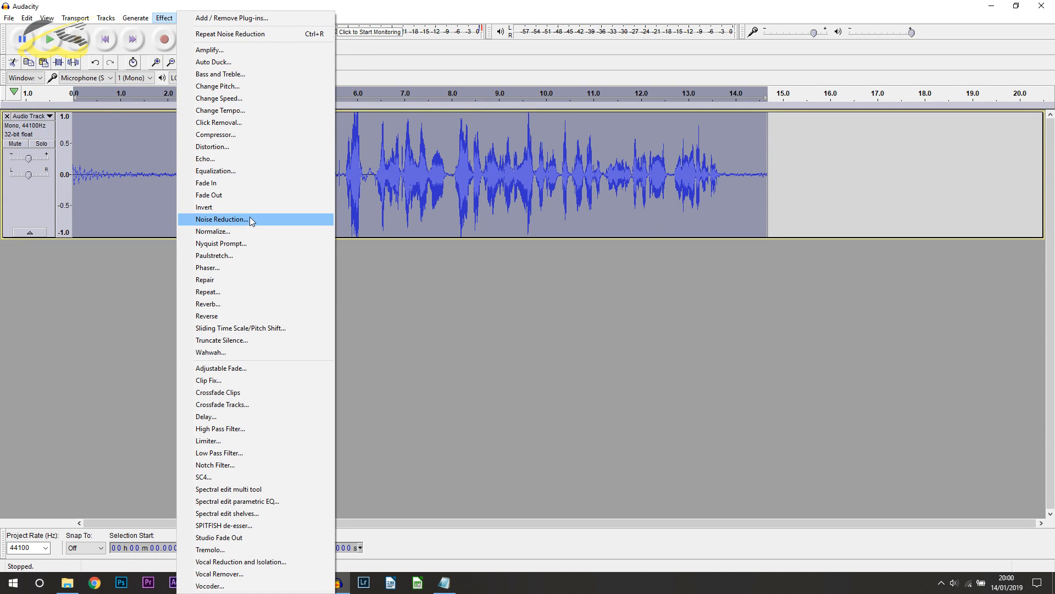
pyautogui.click(222, 219)
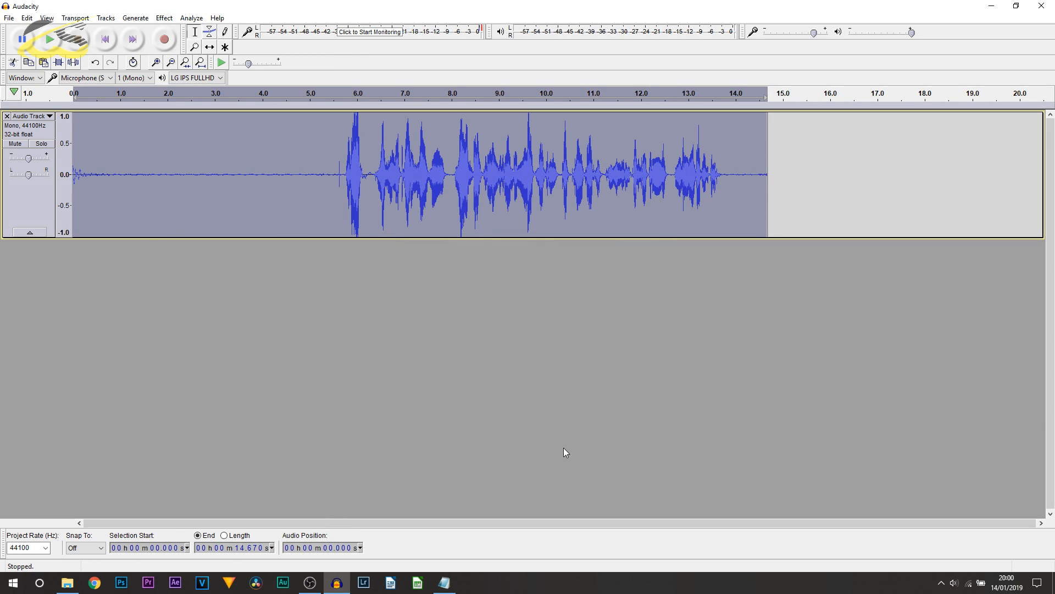
pyautogui.moveTo(657, 161)
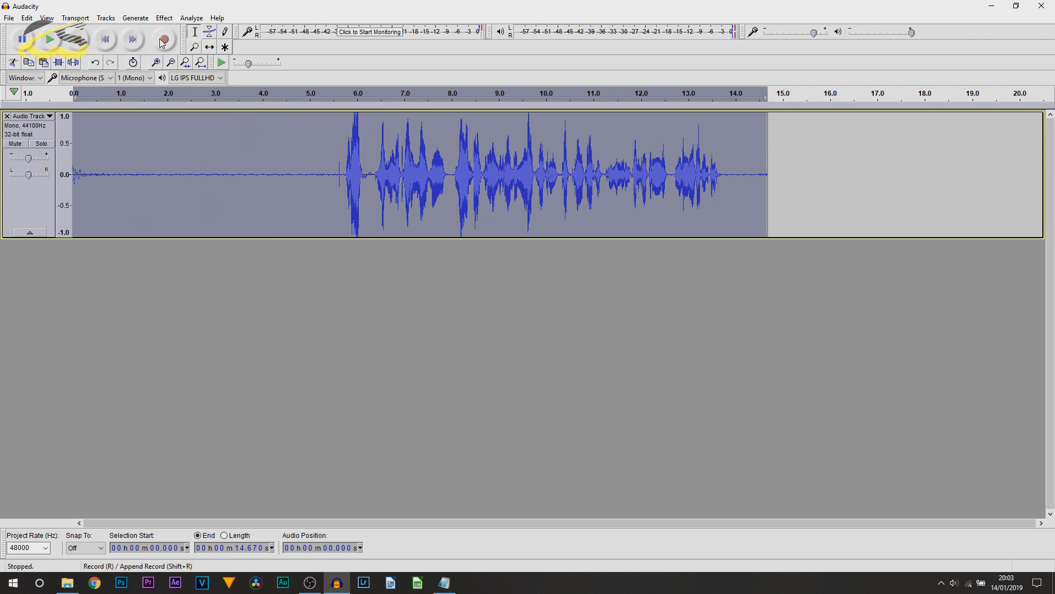
# Normalize the recording, then apply the Compressor with its default settings.
pyautogui.click(163, 17)
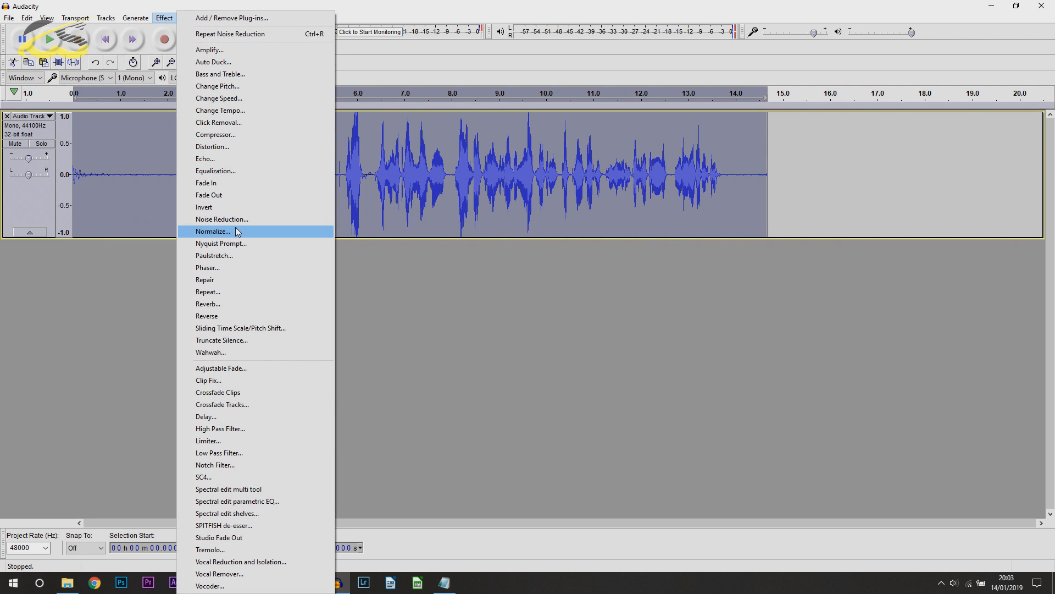
pyautogui.click(211, 231)
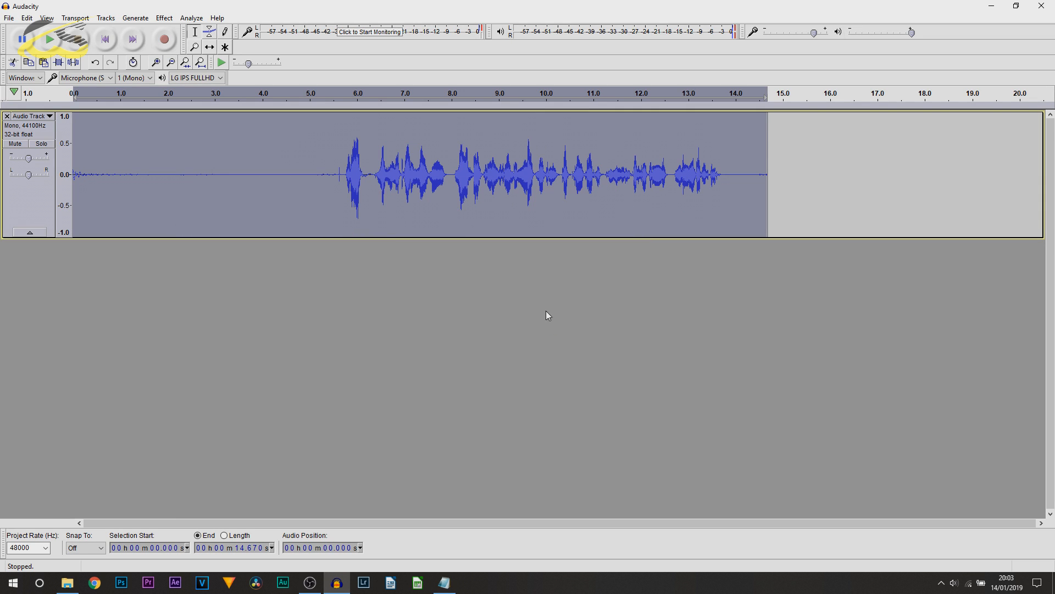
pyautogui.moveTo(399, 175)
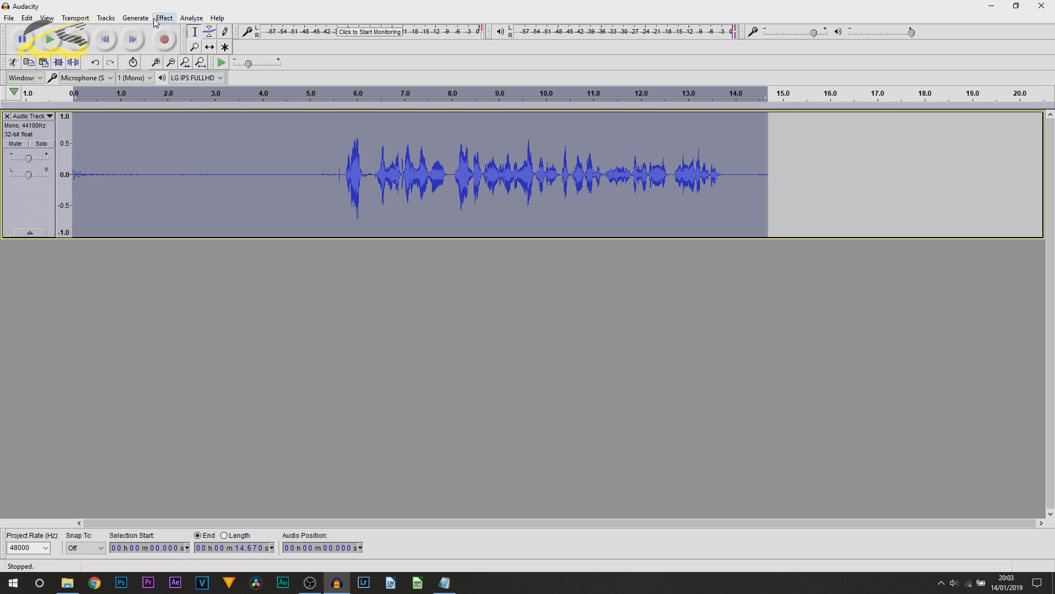
pyautogui.click(164, 18)
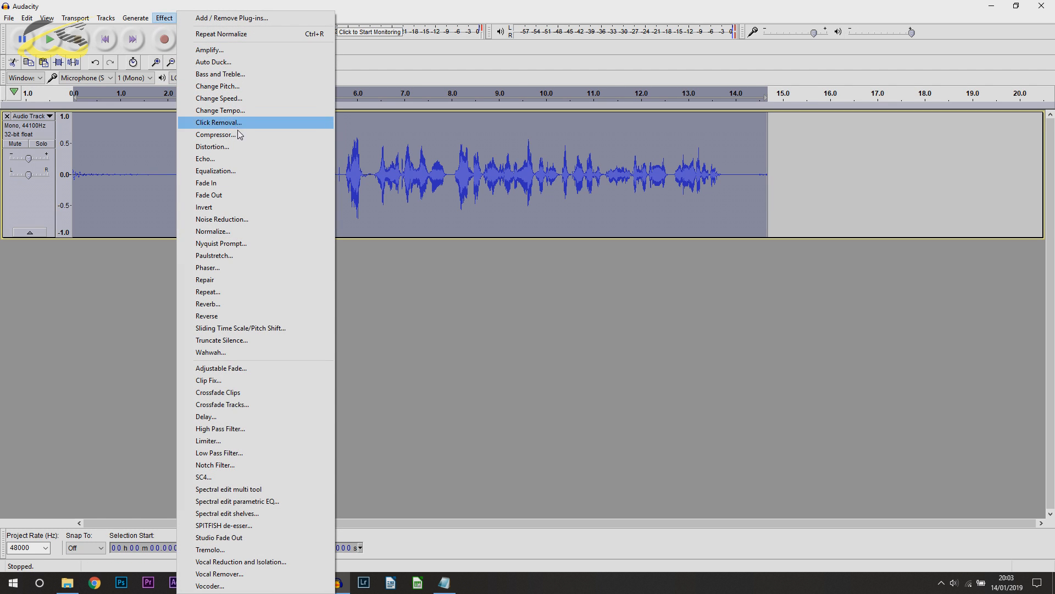
pyautogui.click(216, 134)
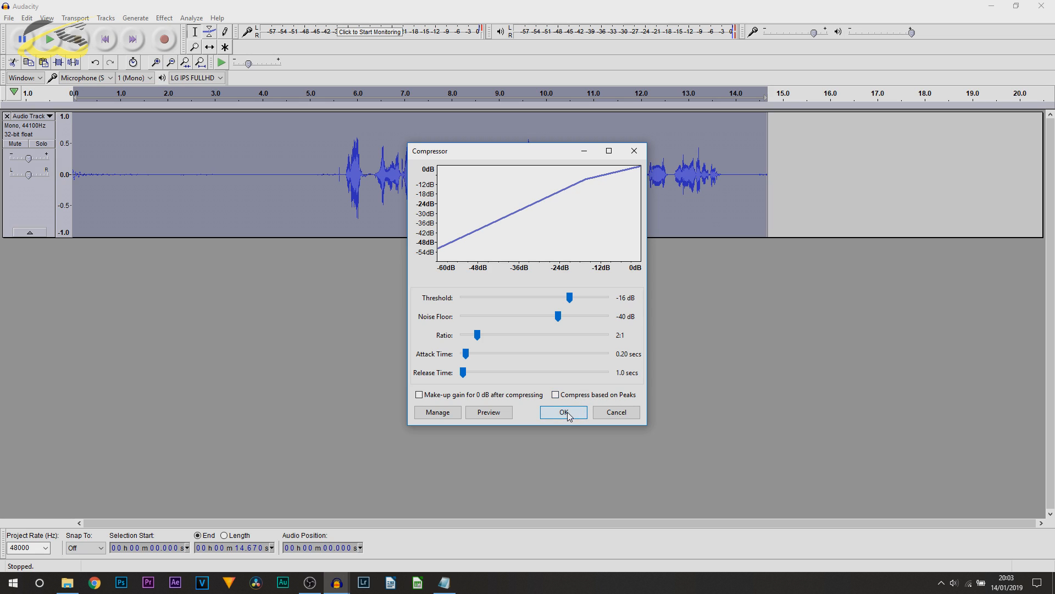
pyautogui.click(563, 412)
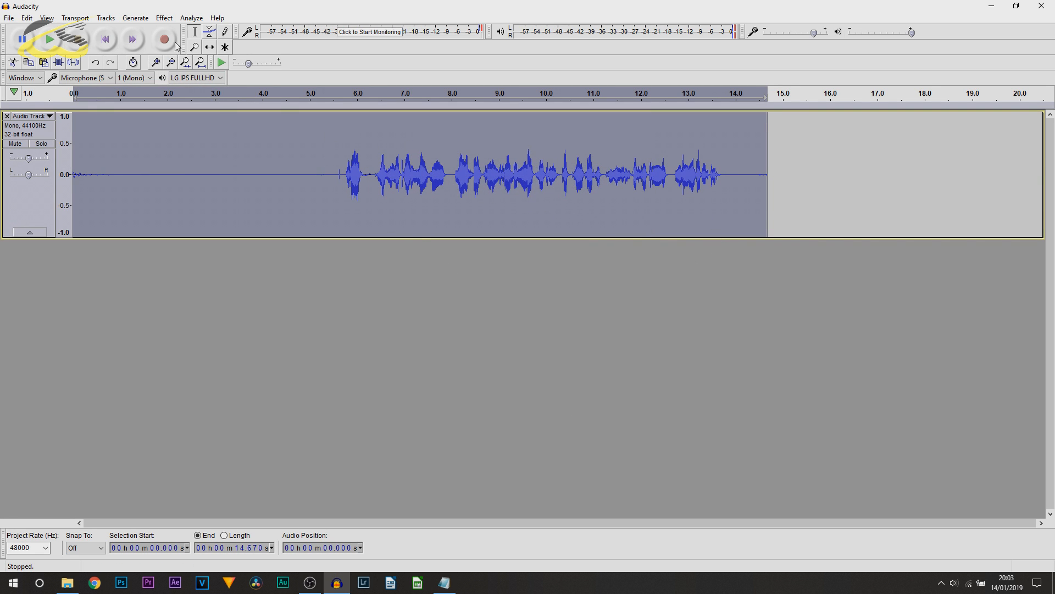
# Normalize the compressed recording to peak at -3 dB.
pyautogui.click(164, 18)
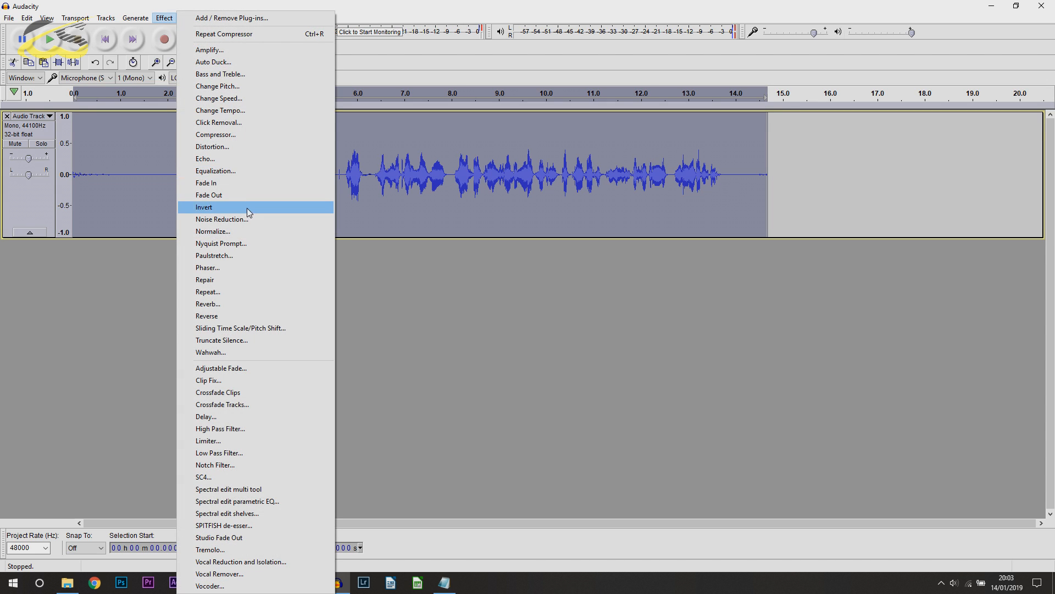
pyautogui.click(213, 231)
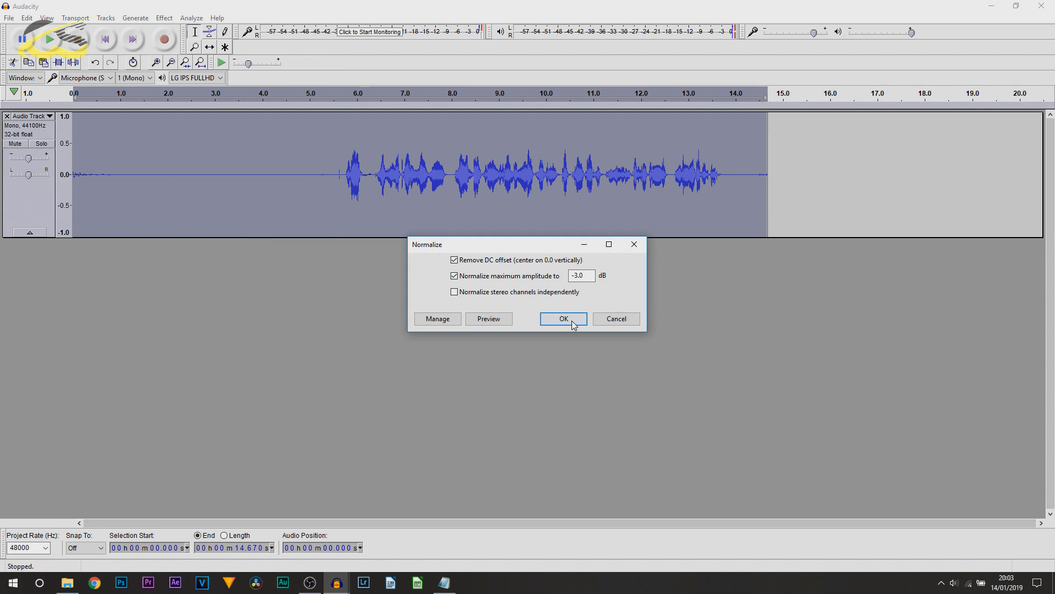
pyautogui.click(563, 318)
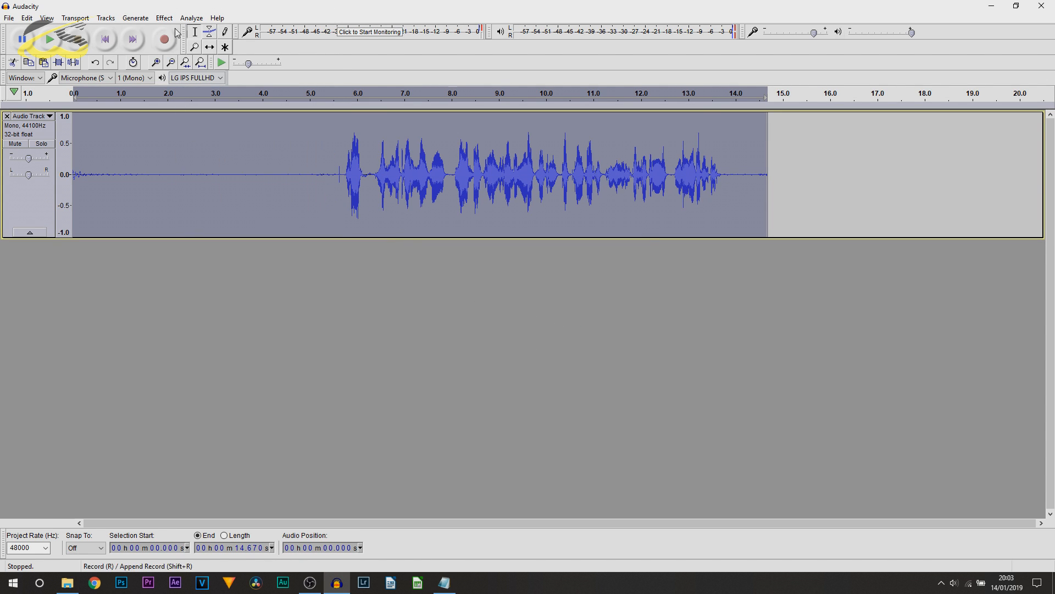
pyautogui.moveTo(164, 18)
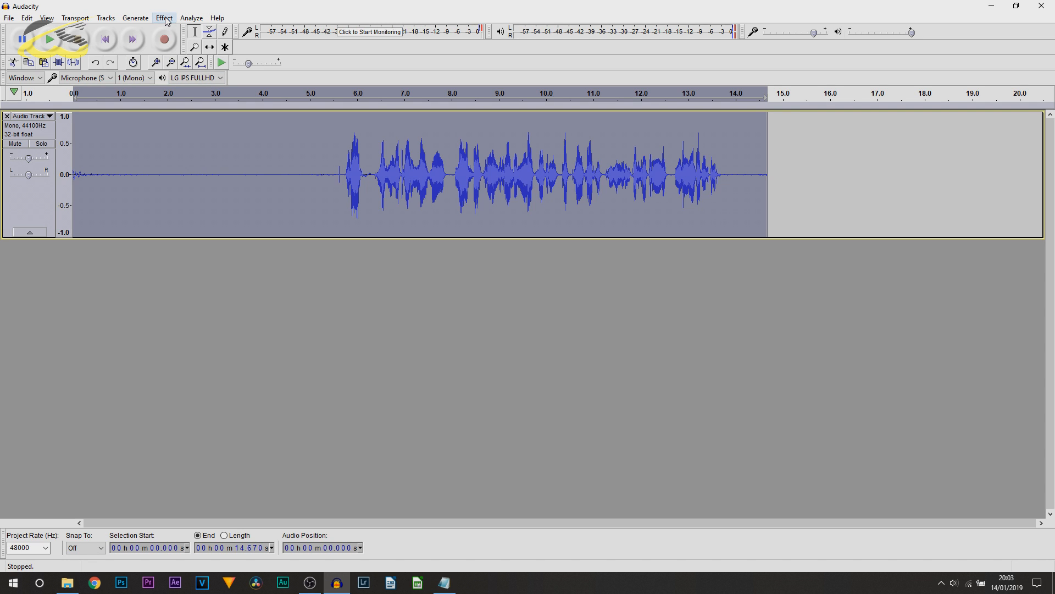
# Load the Bass Boost preset curve in the Equalization effect.
pyautogui.click(164, 17)
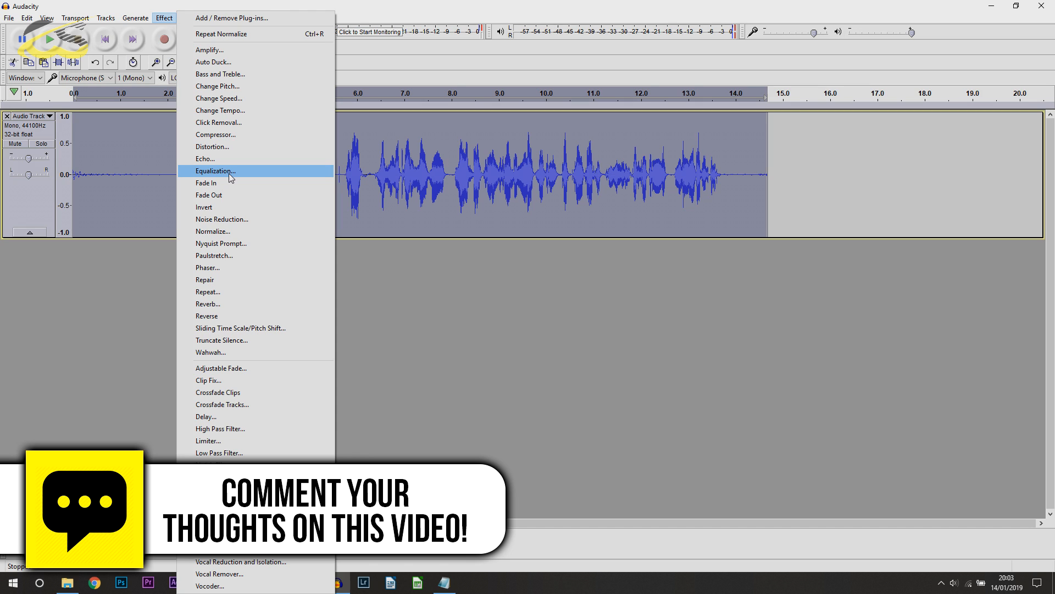
pyautogui.click(216, 170)
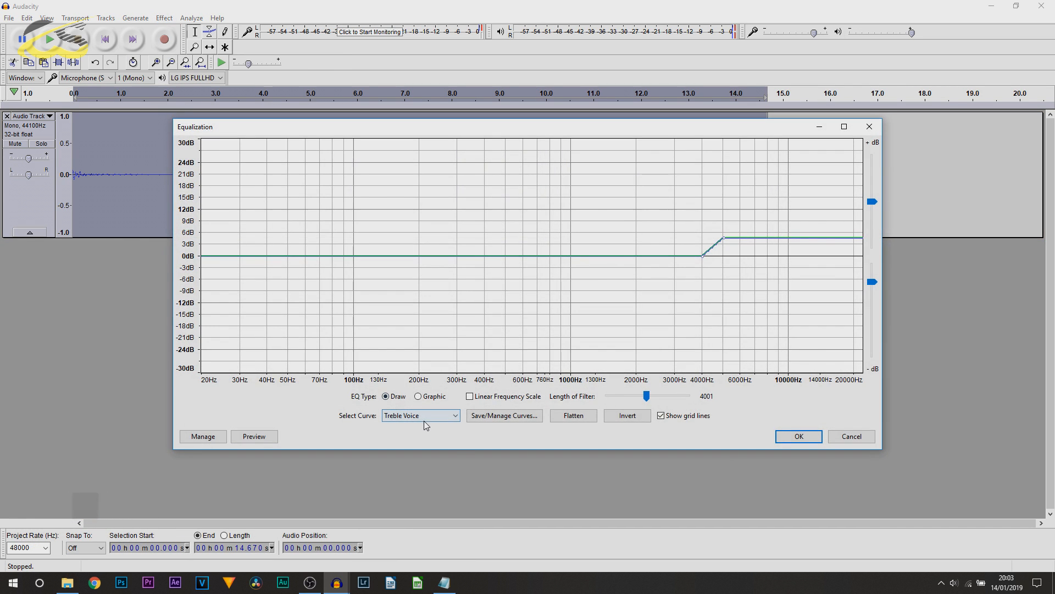
pyautogui.click(420, 416)
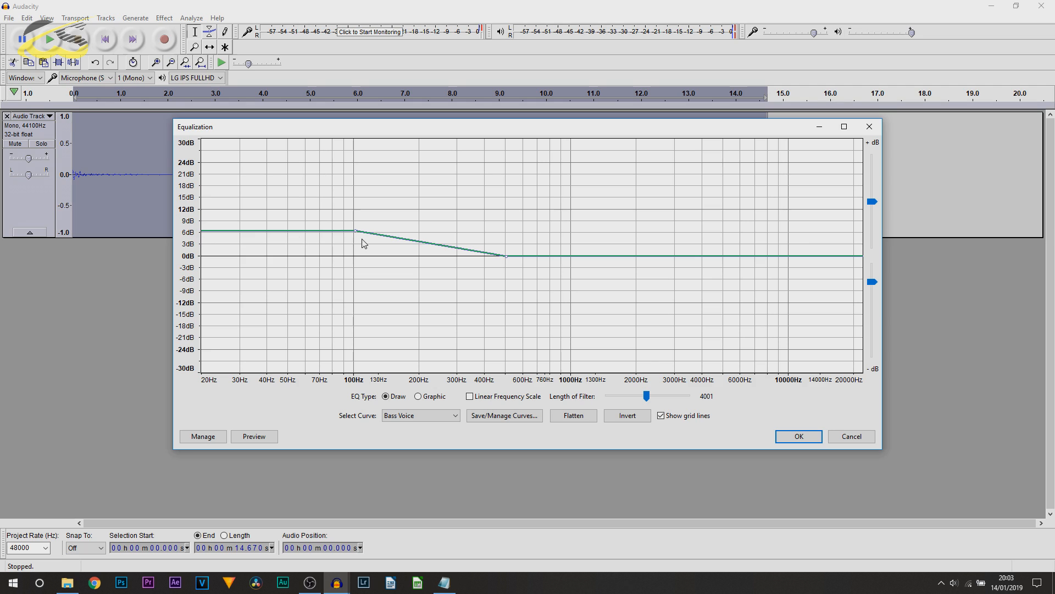
pyautogui.moveTo(367, 241)
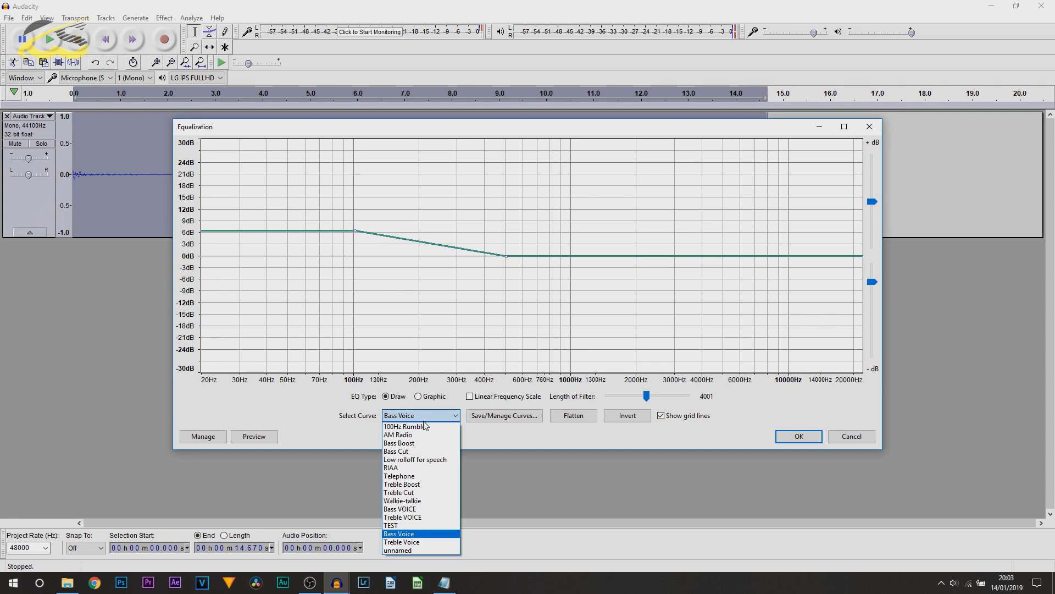
pyautogui.click(399, 444)
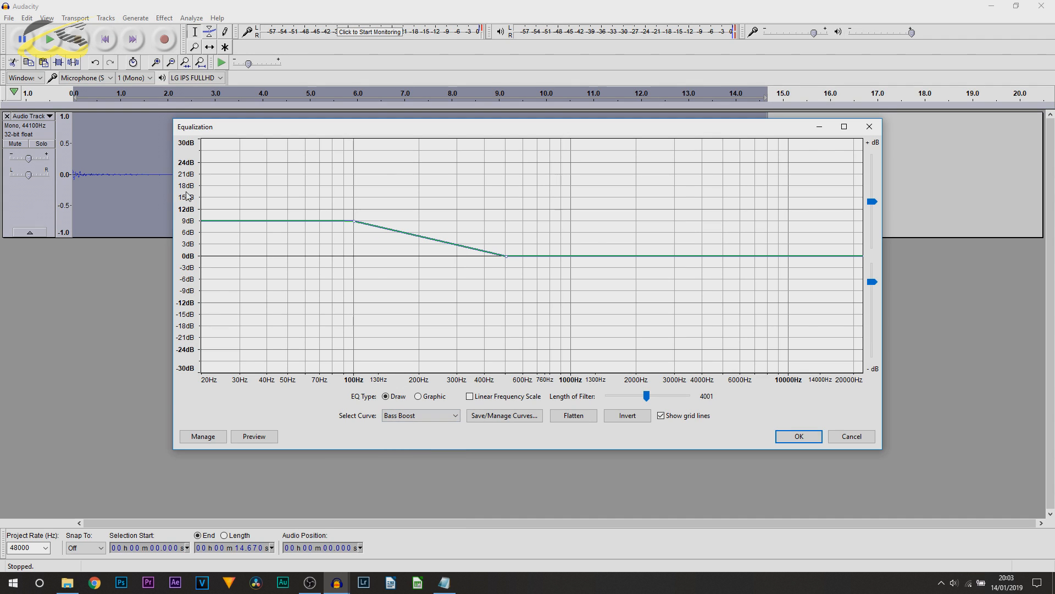
pyautogui.moveTo(180, 228)
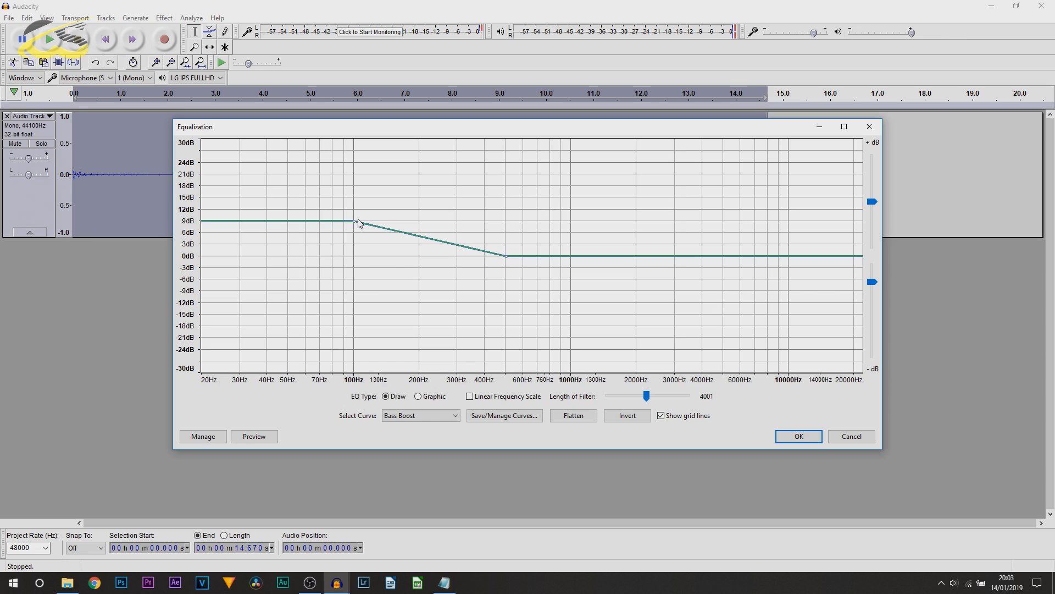
# Preview the boost and lower the 100 Hz point to about 6 dB.
pyautogui.click(254, 436)
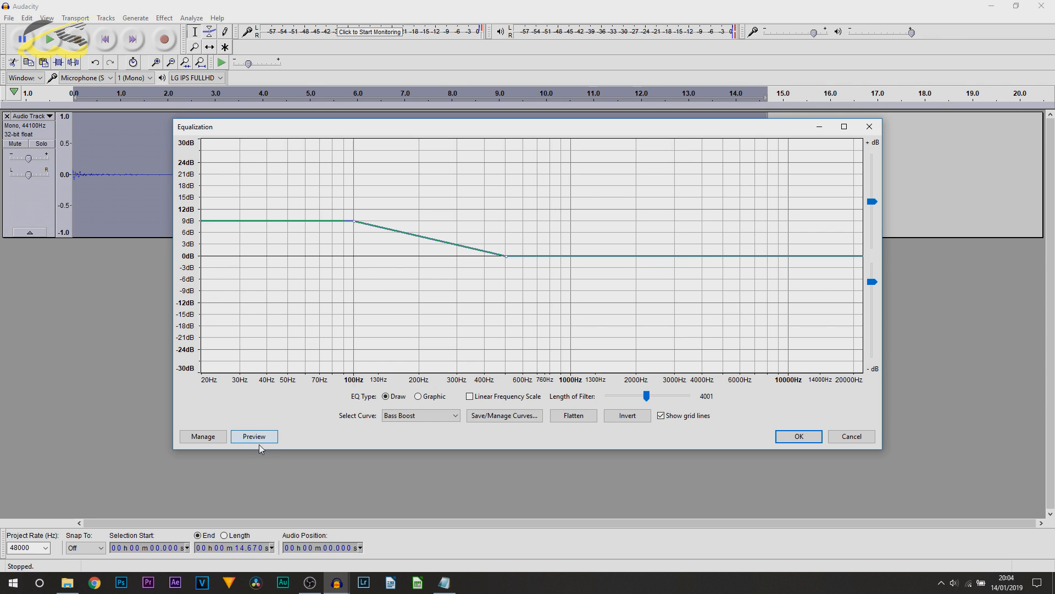
pyautogui.click(254, 436)
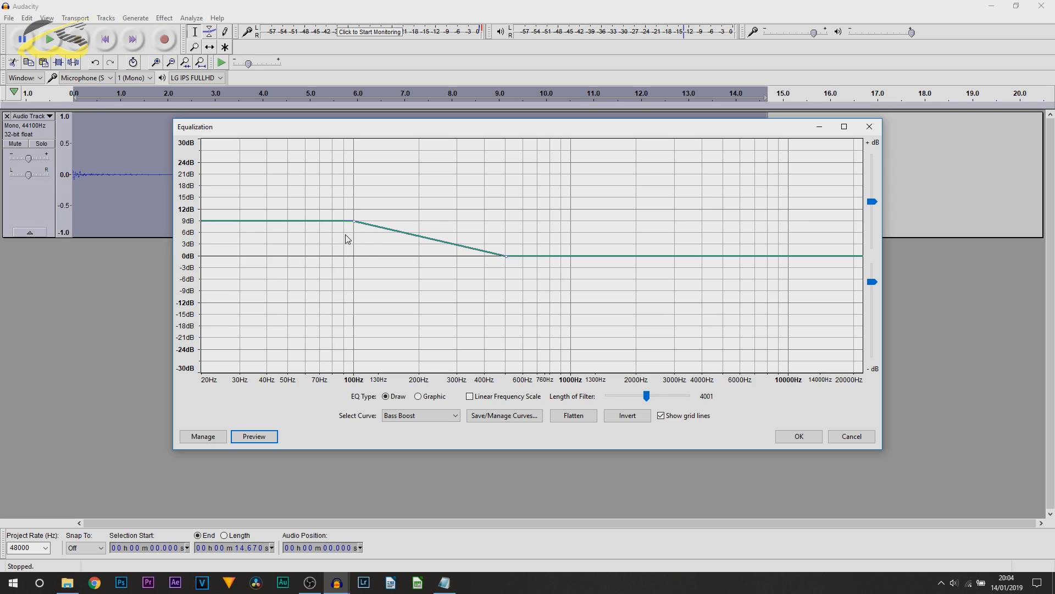
pyautogui.moveTo(352, 220); pyautogui.dragTo(353, 232)
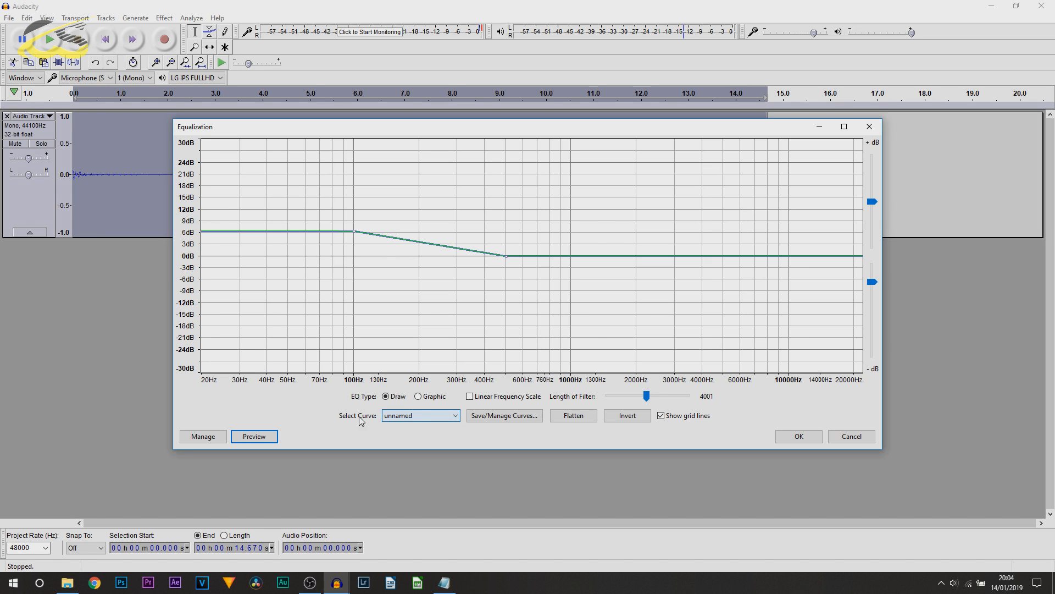
pyautogui.click(420, 414)
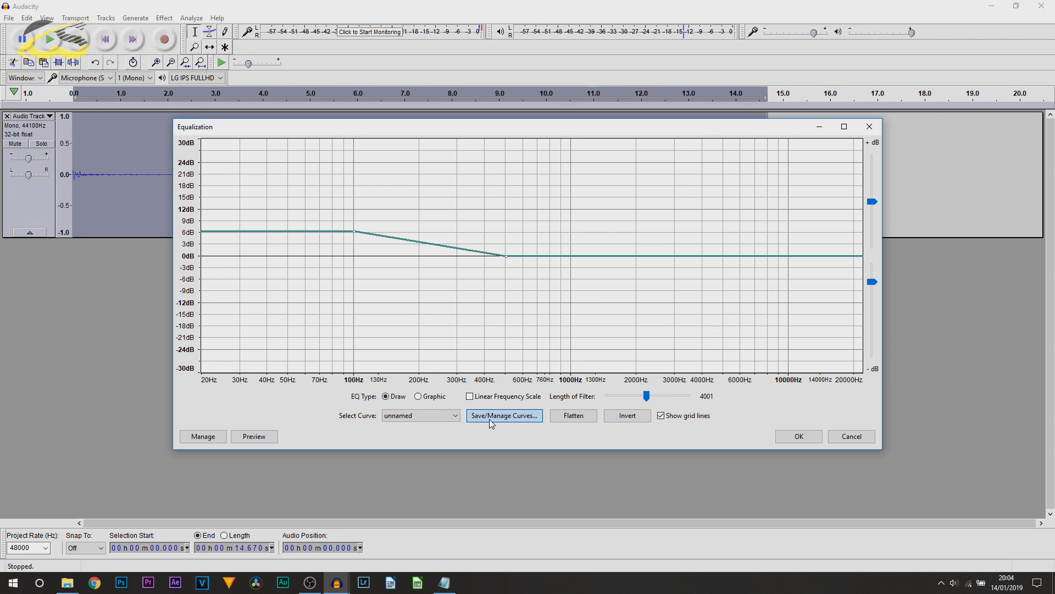
# Save the custom curve as 'tutorial example', then select the Bass Voice curve.
pyautogui.click(503, 415)
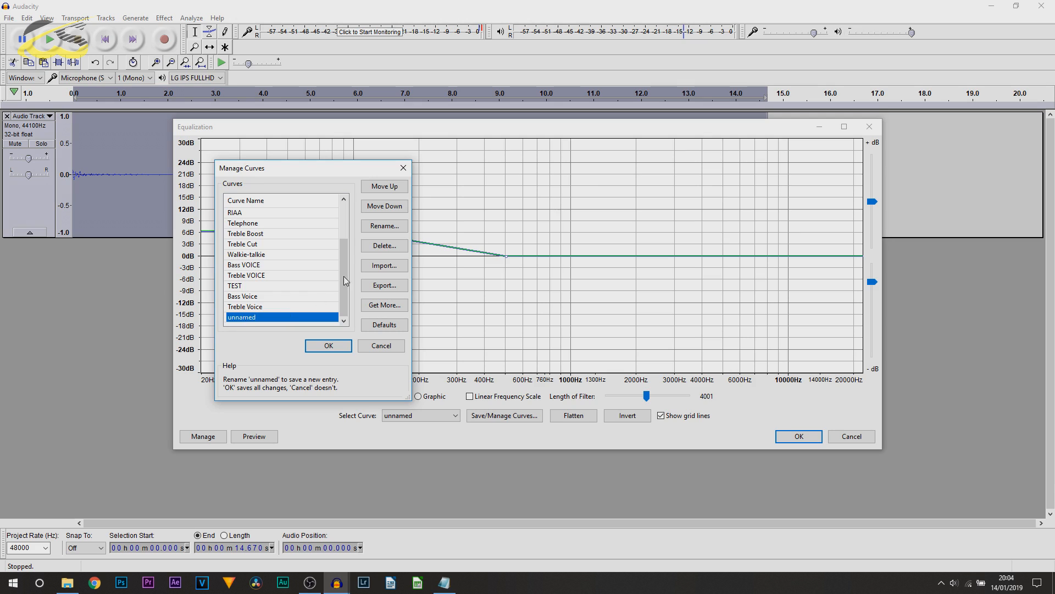
pyautogui.click(384, 226)
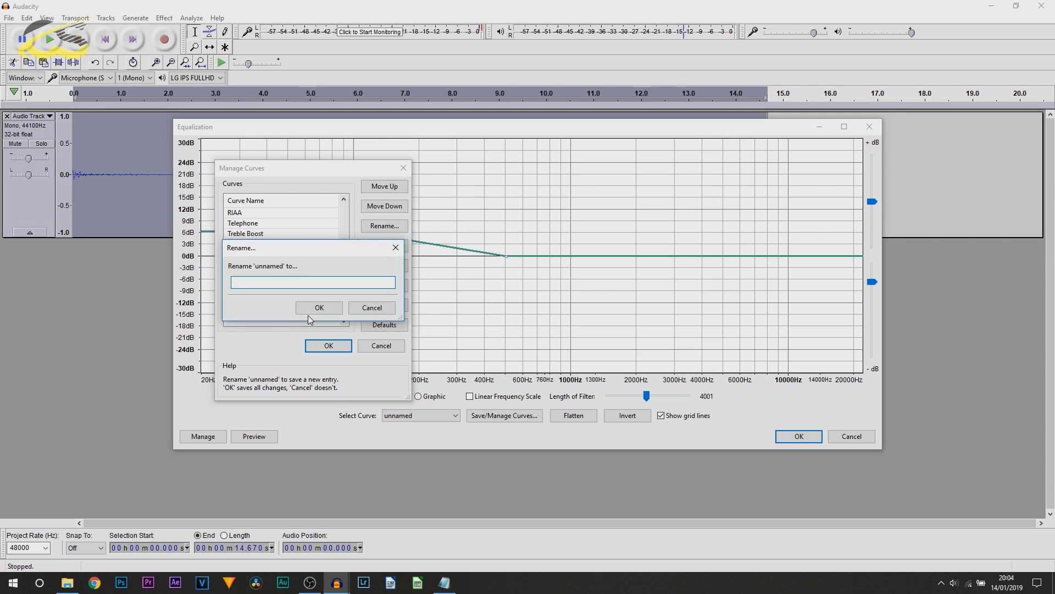
pyautogui.write('tutorial e')
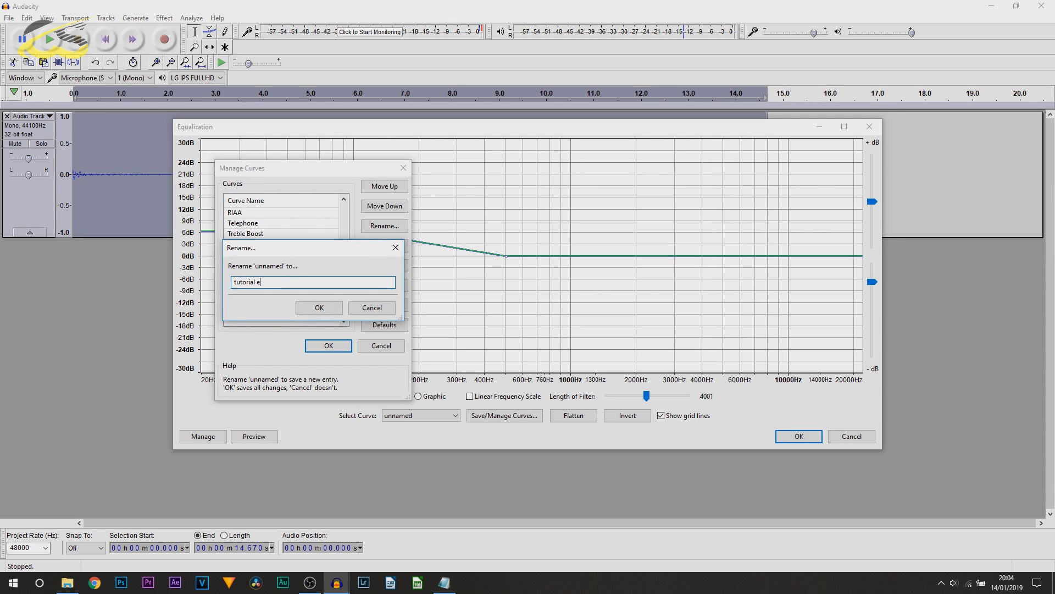
pyautogui.write('xample')
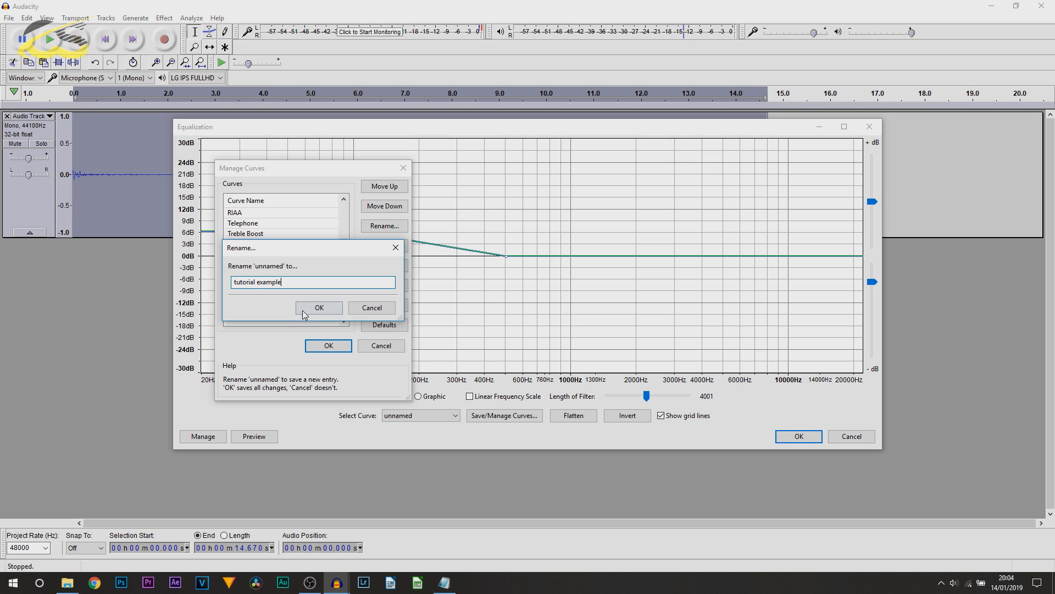
pyautogui.click(319, 308)
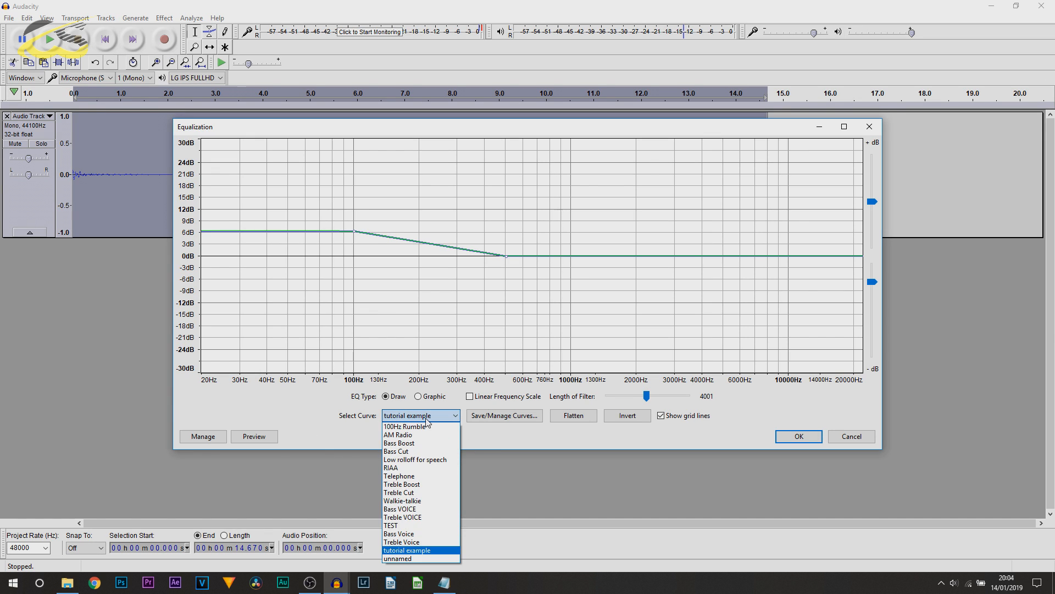
pyautogui.click(399, 533)
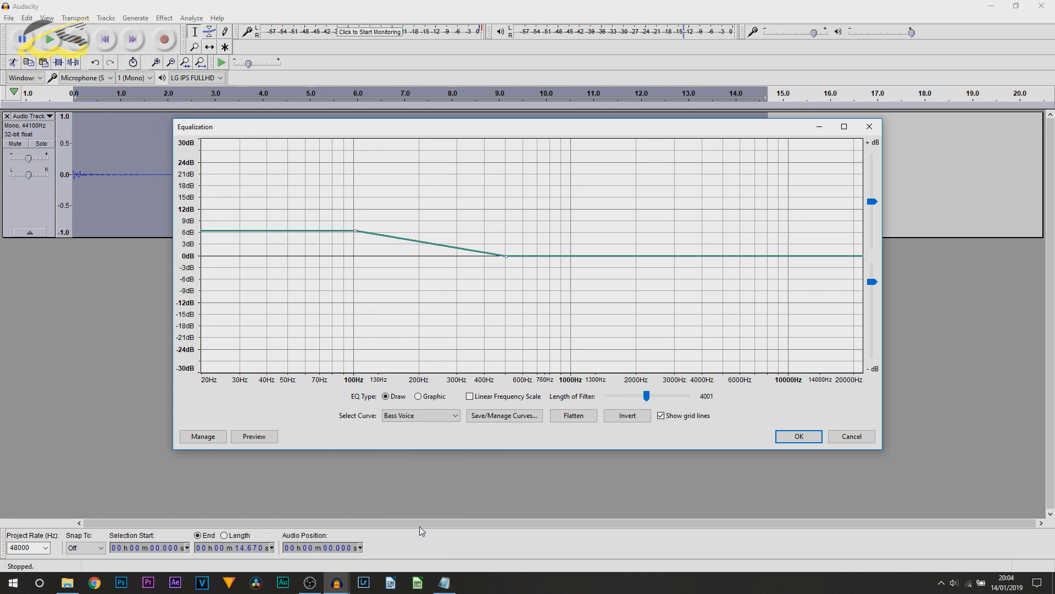
# Apply the Bass Voice equalization, then choose the Treble Voice curve in Equalization.
pyautogui.click(798, 435)
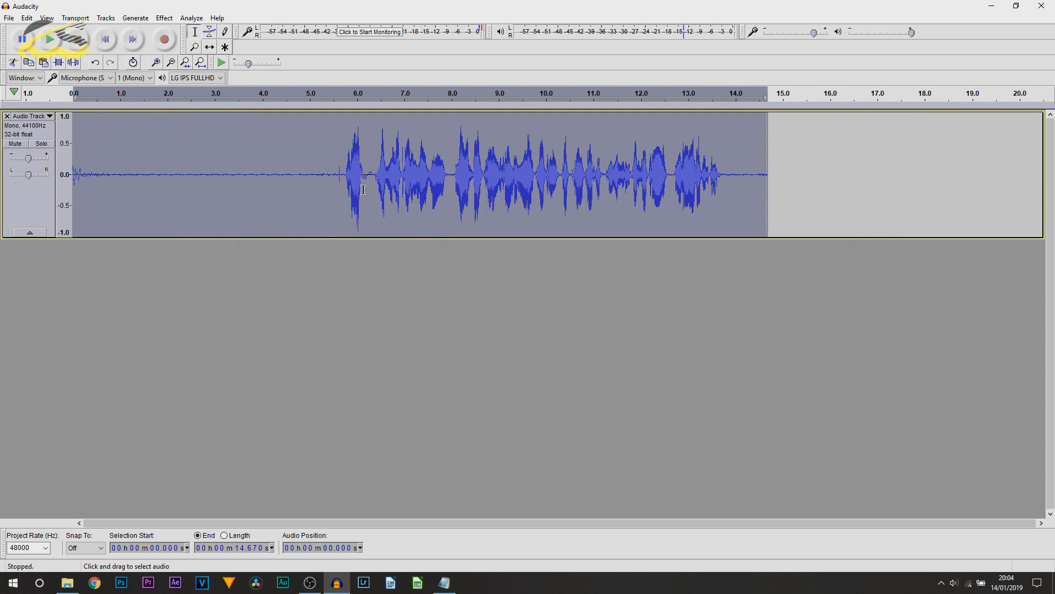
pyautogui.click(162, 18)
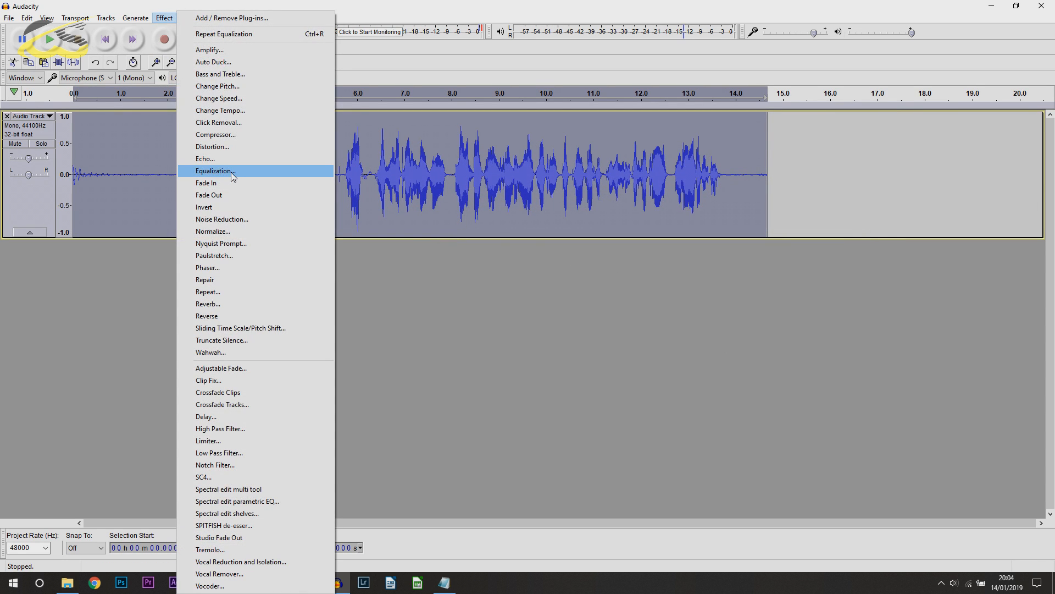
pyautogui.click(213, 170)
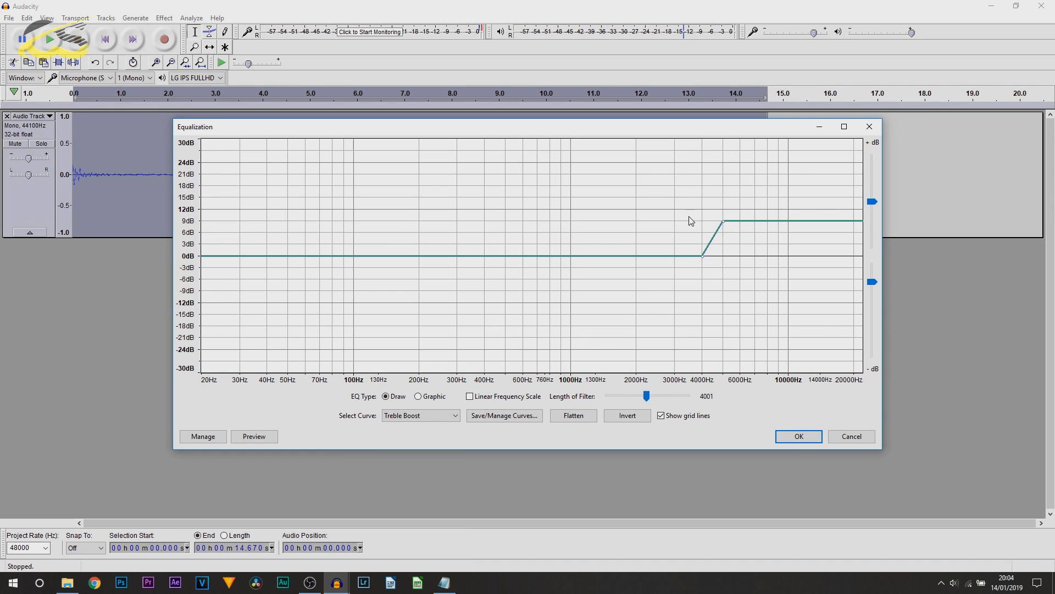
pyautogui.click(420, 415)
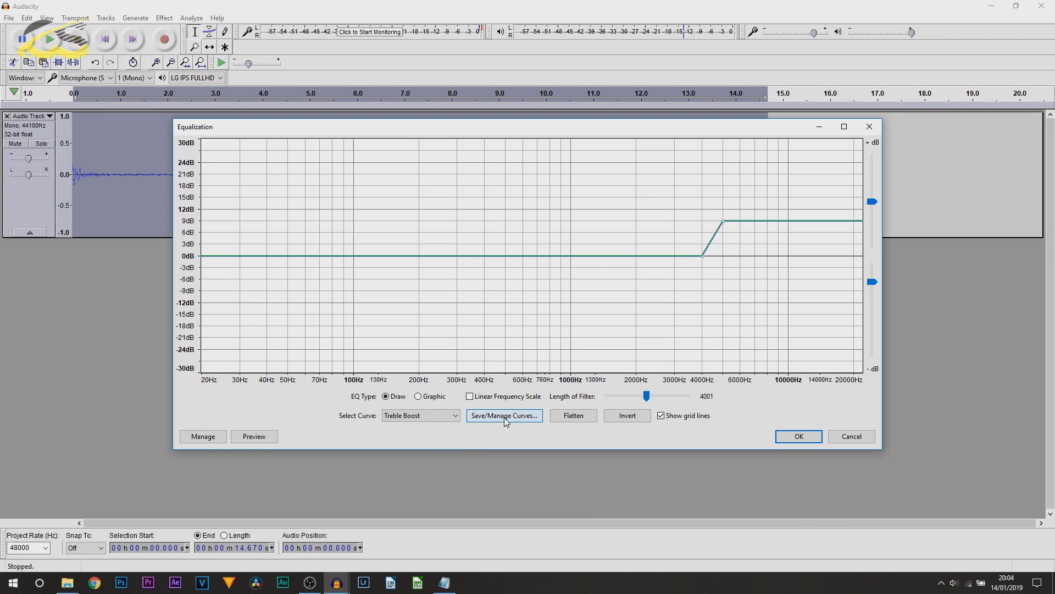
pyautogui.click(504, 415)
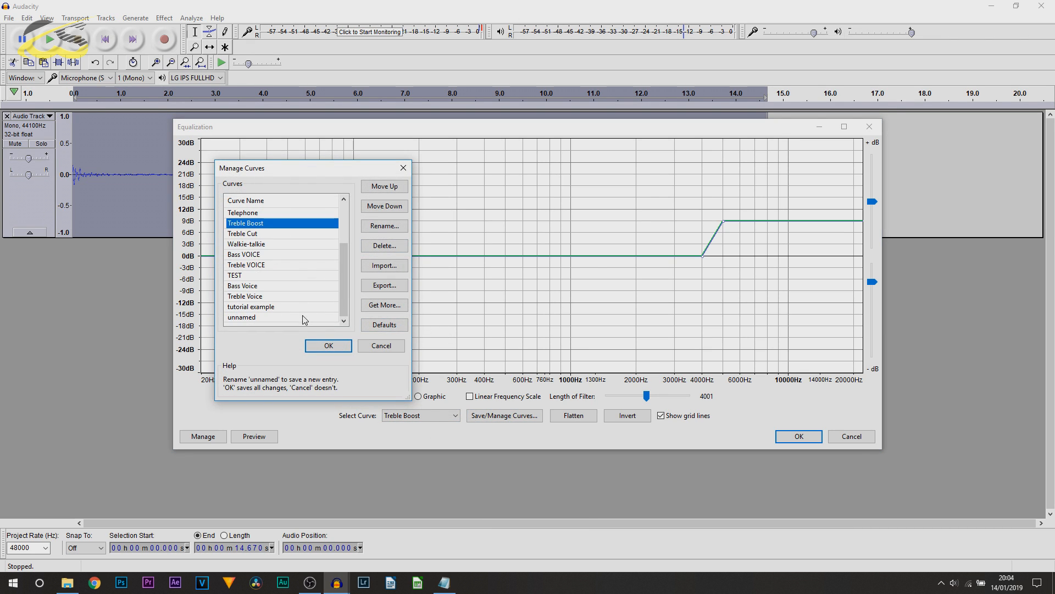
pyautogui.click(328, 345)
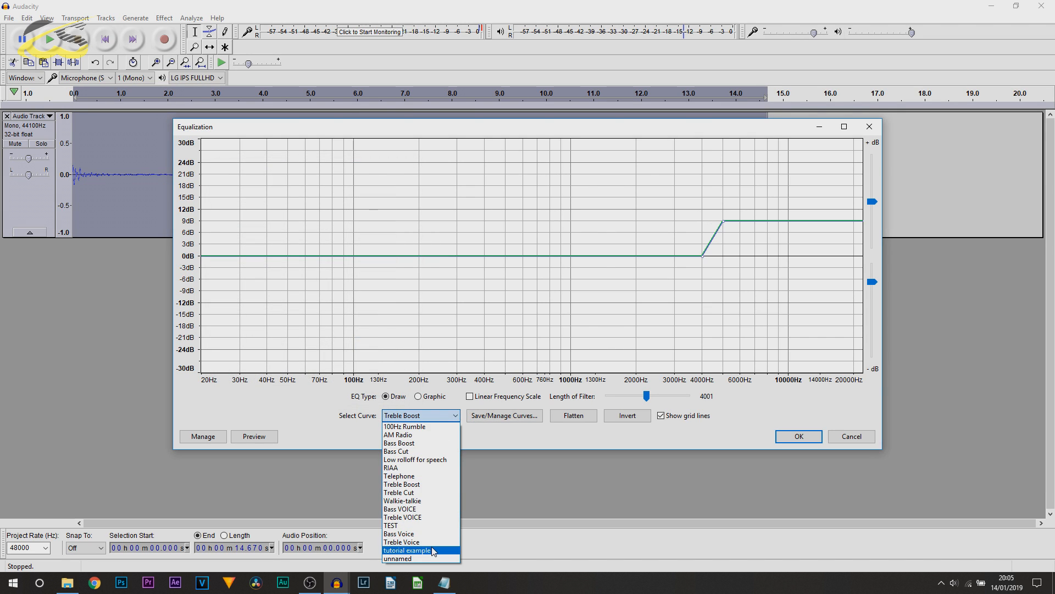
pyautogui.click(401, 542)
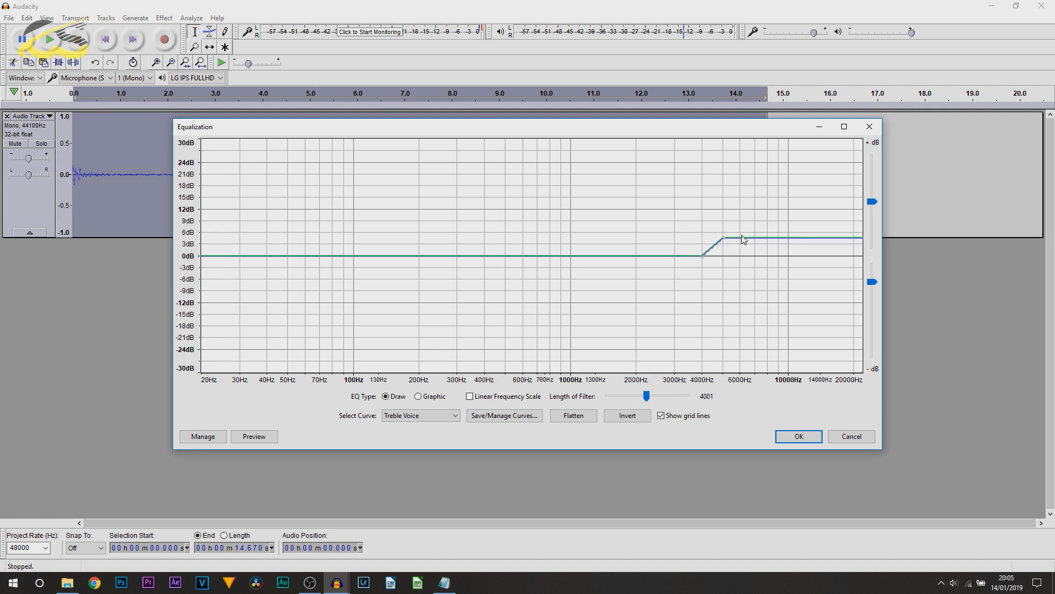
pyautogui.moveTo(397, 234)
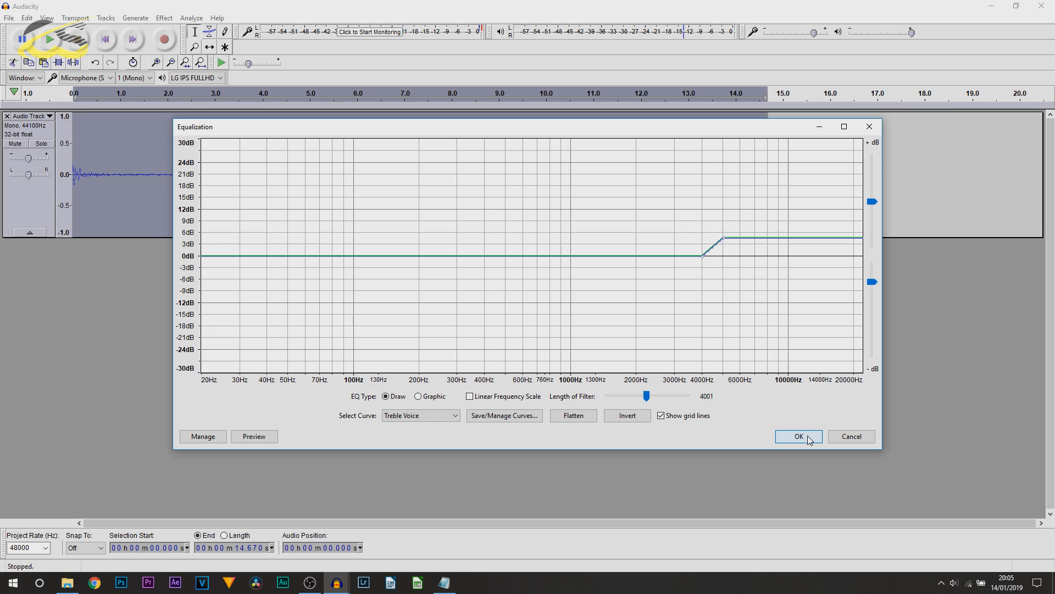
# Apply the Treble Voice equalization and normalize the track to -3 dB.
pyautogui.click(798, 436)
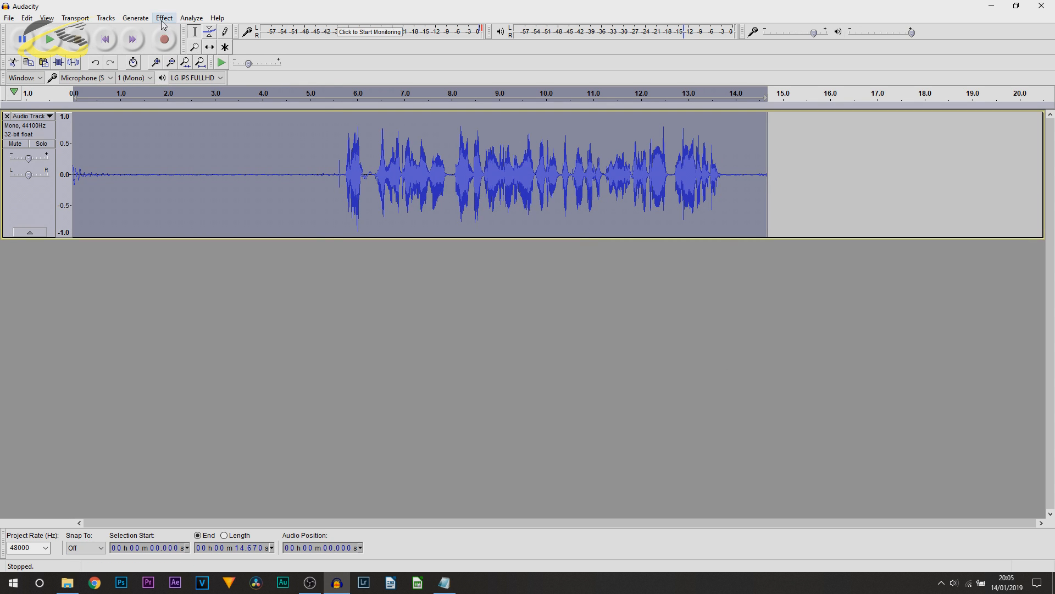
pyautogui.click(164, 17)
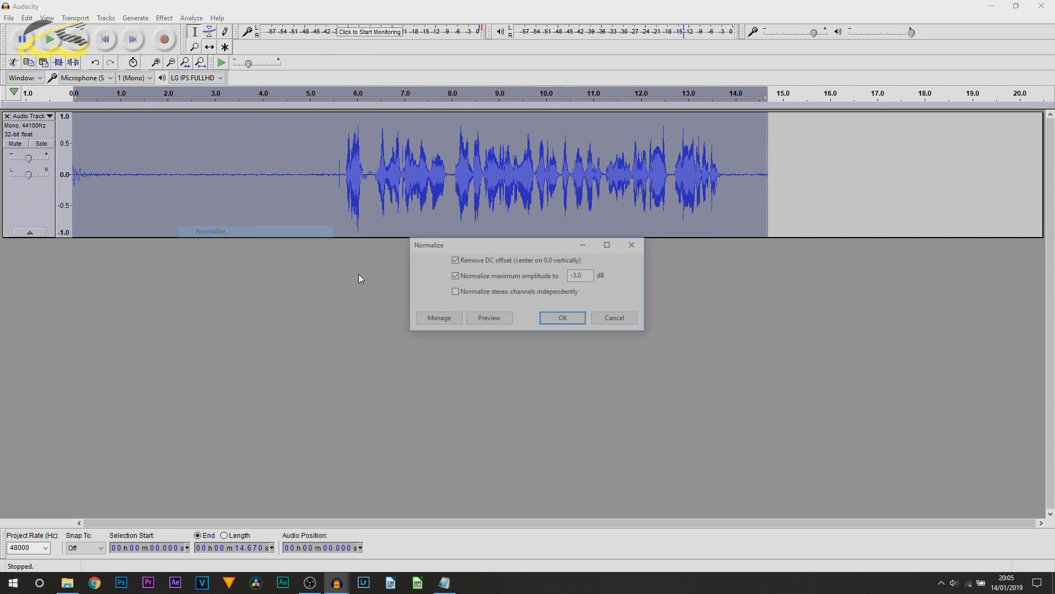
pyautogui.click(562, 317)
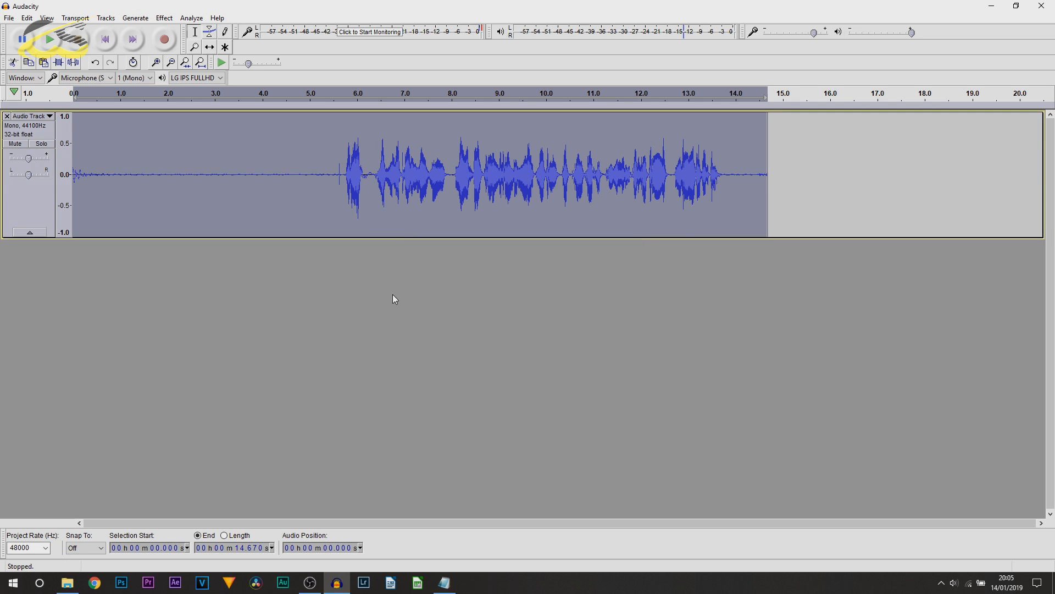
pyautogui.moveTo(539, 351)
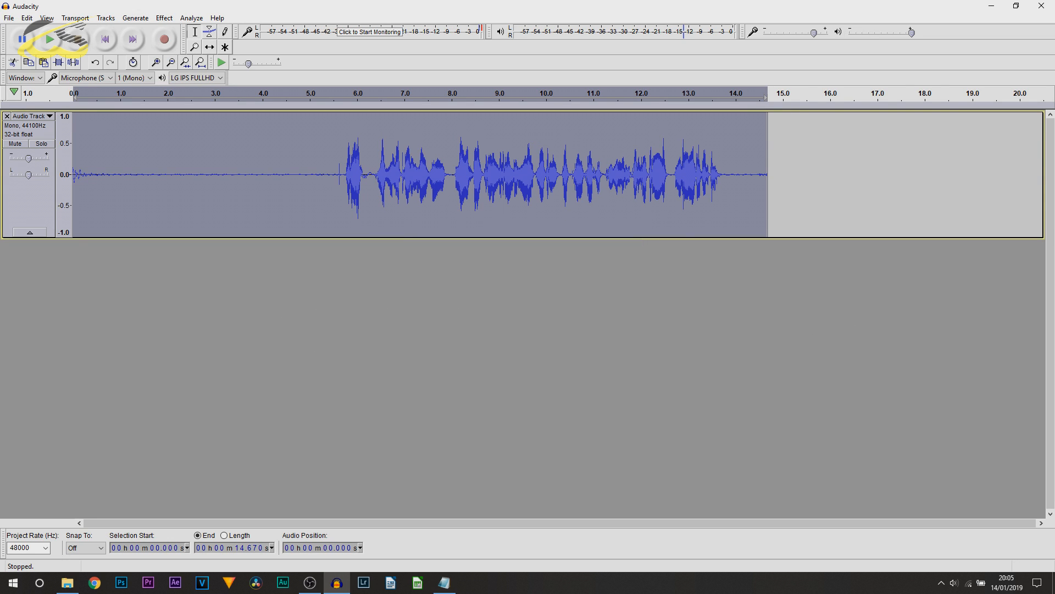
# Play the equalized, normalized voice track from the beginning.
pyautogui.click(50, 39)
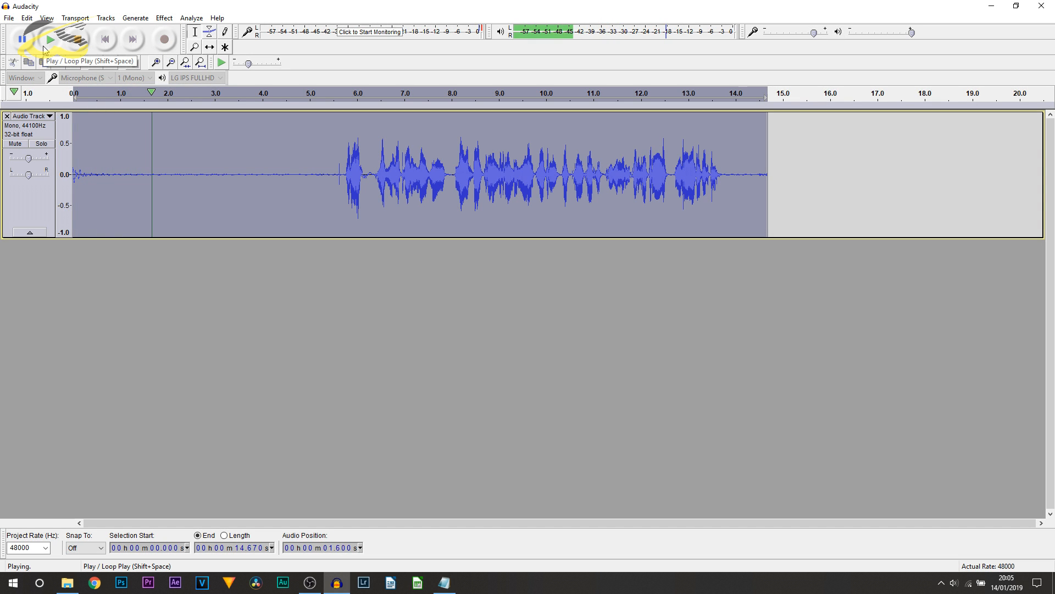